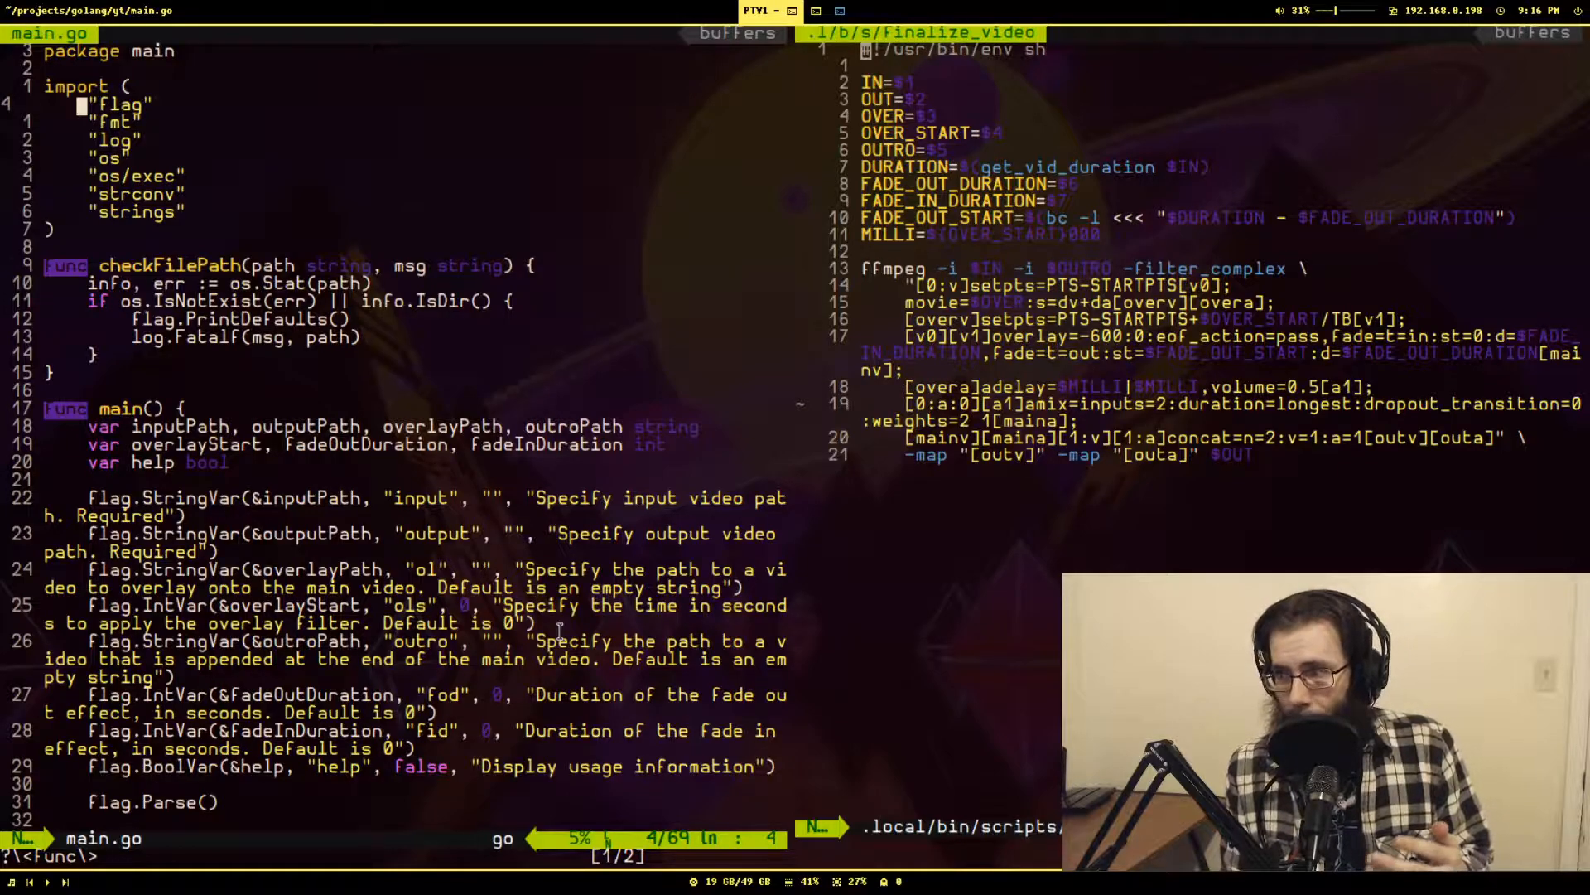
Run main.go with the -input, -fod 6 and -help flags, then open a blank line after flag.Parse().
scroll("down", 3)
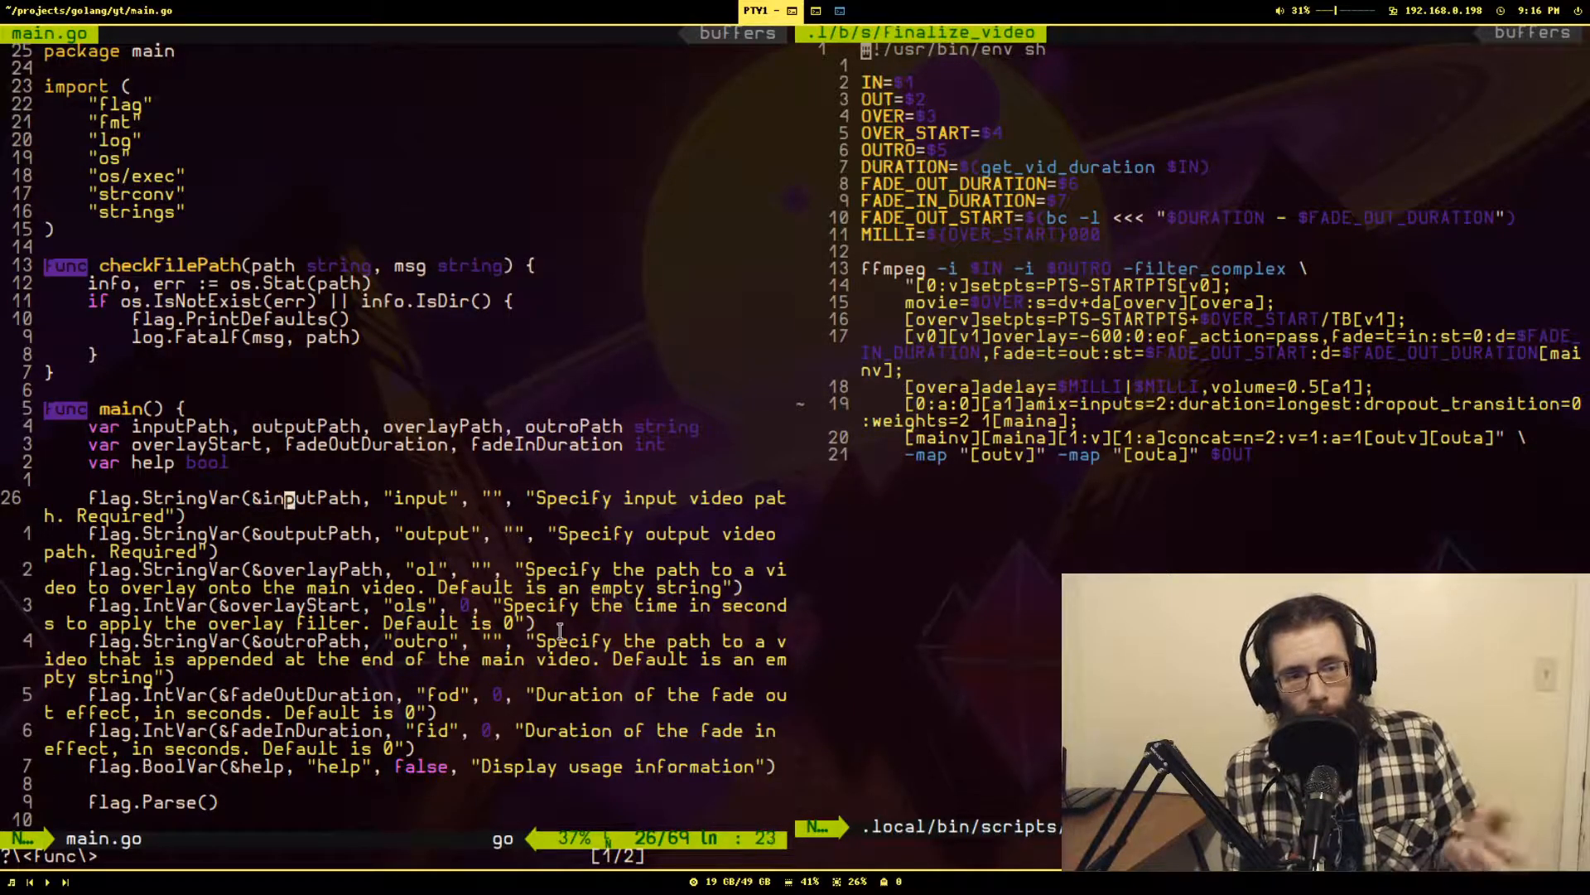
key("Down")
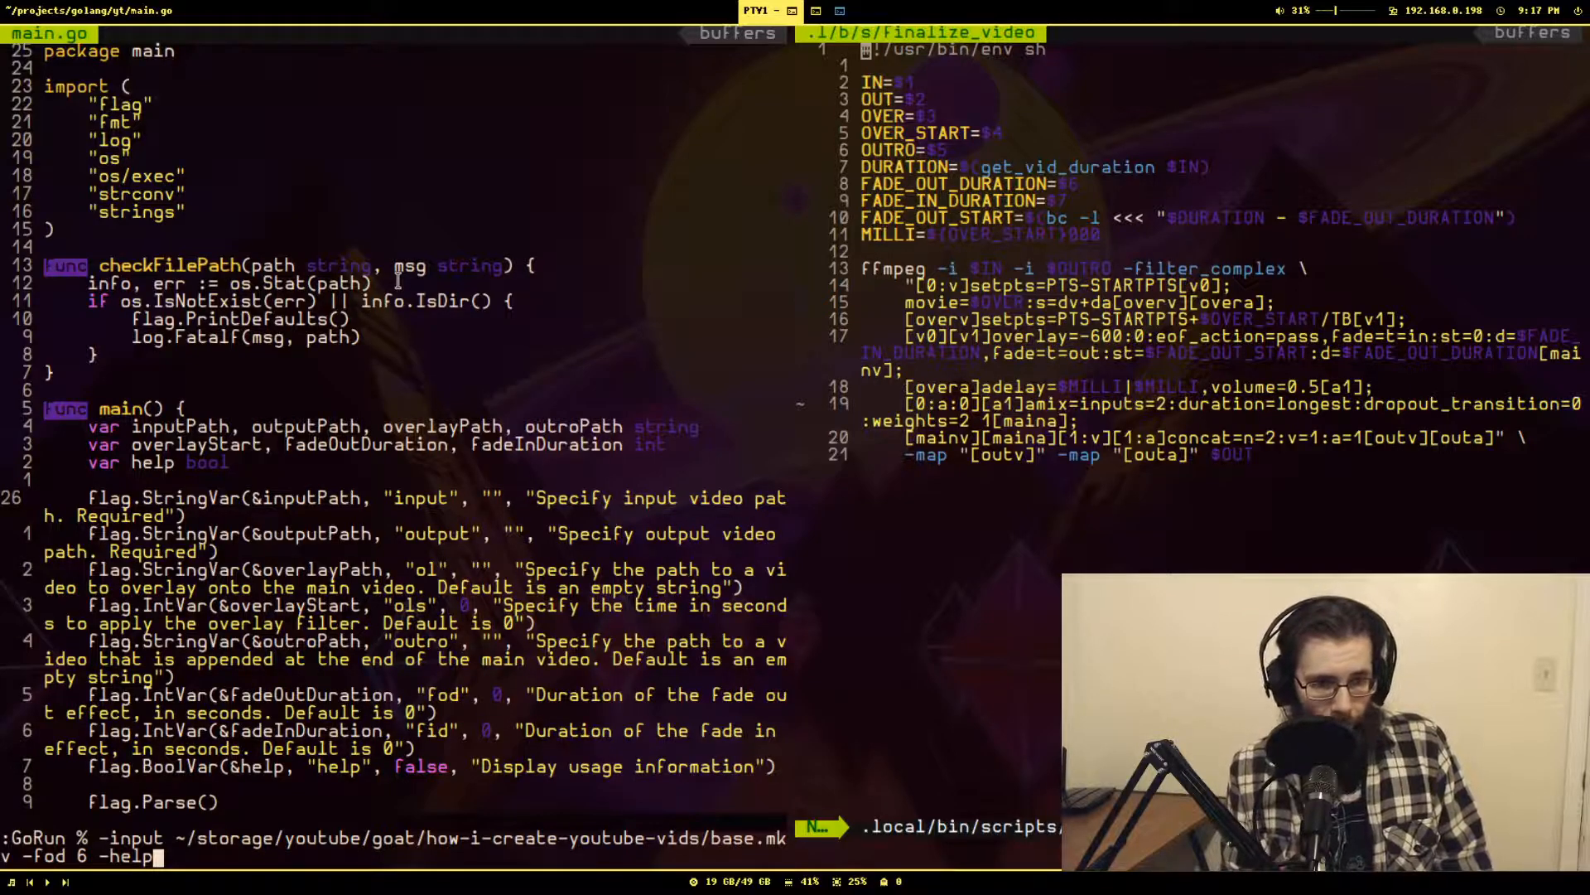
key("BackSpace")
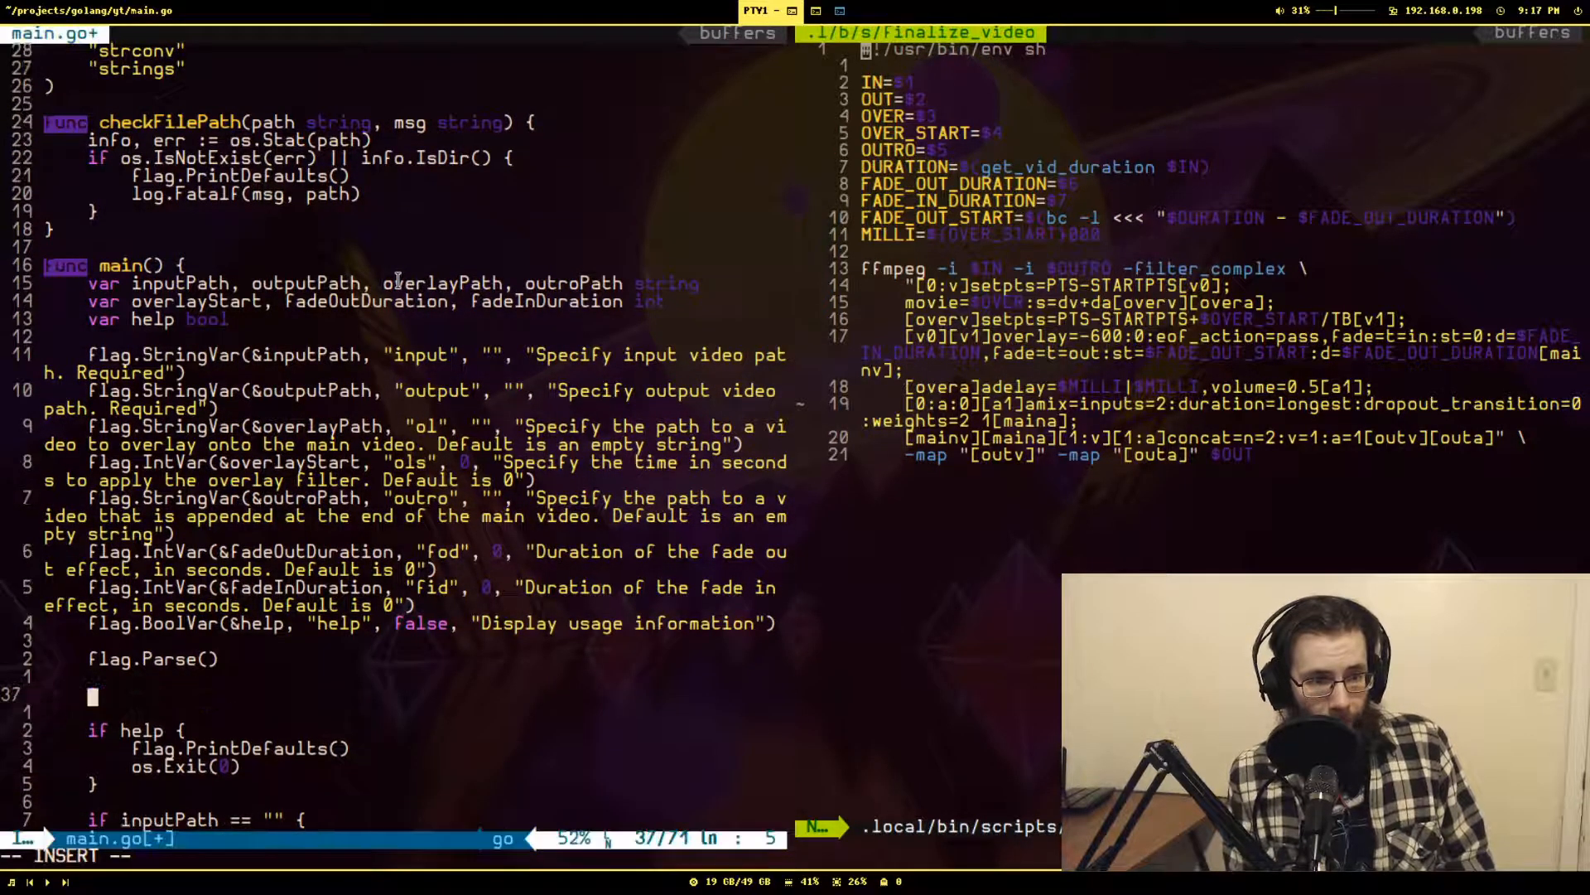
Print the input path and call os.Exit(0) after flag.Parse(), then run with base.mkv as input.
type("fmt.Printf(")
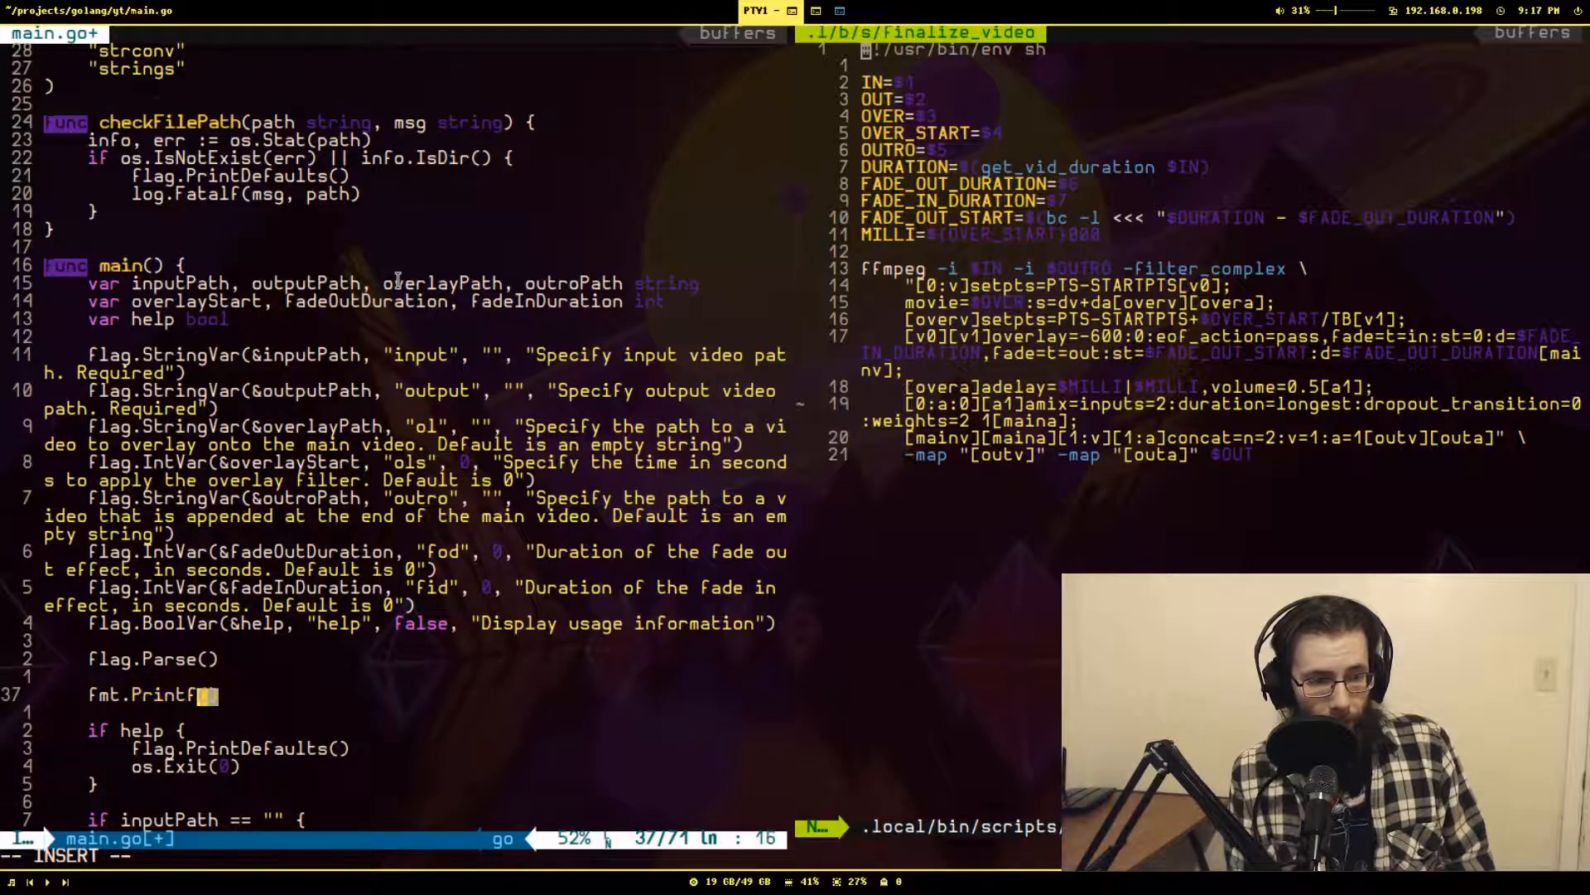
type("\"Input file: %s")
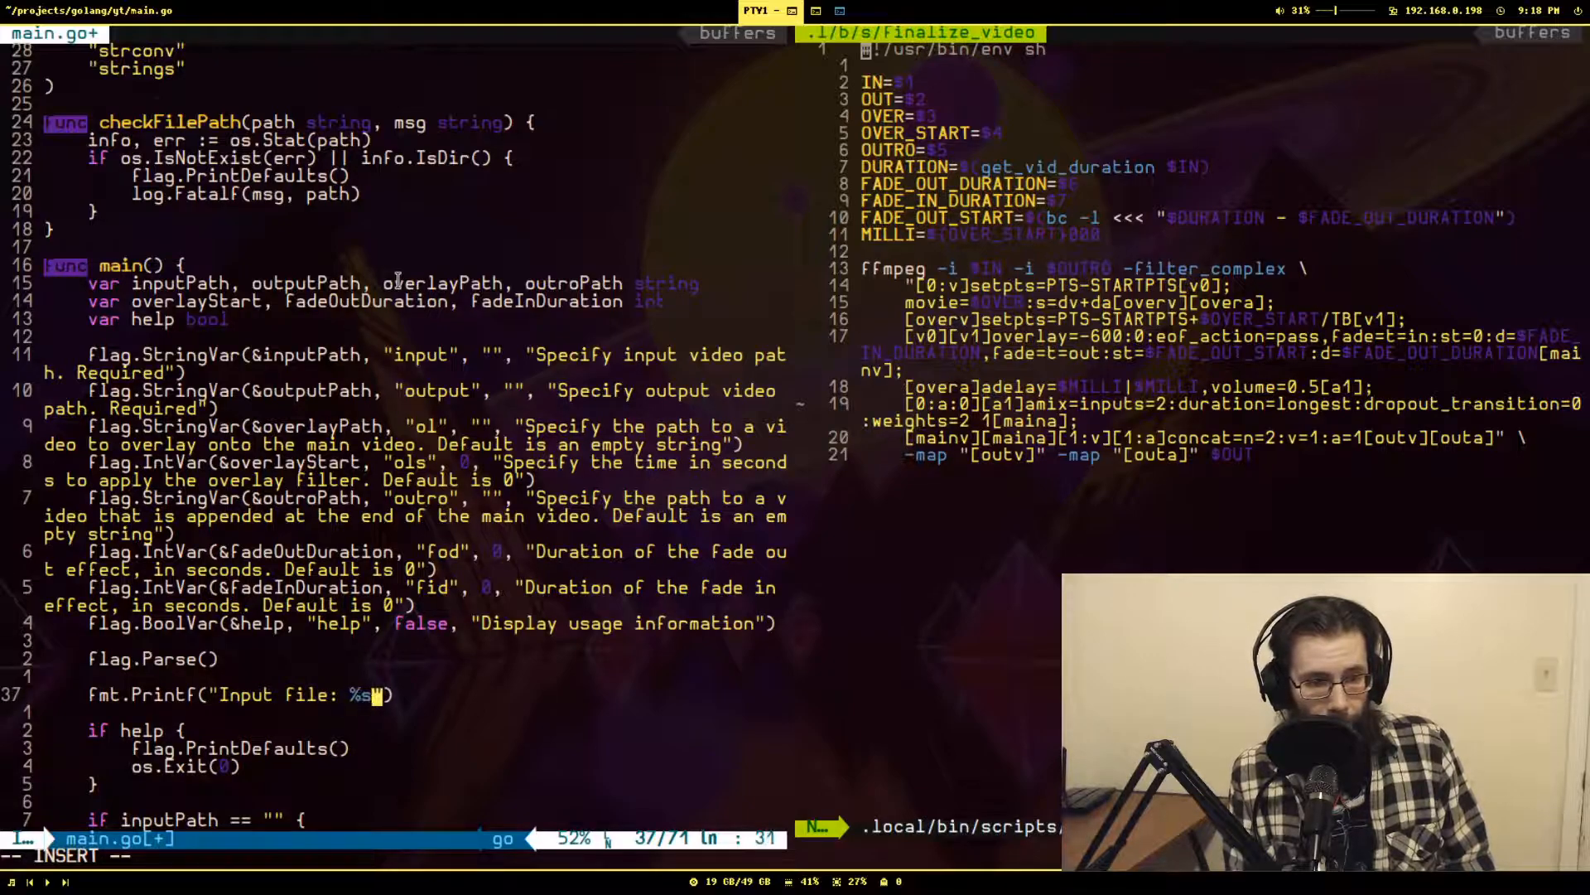
type("\",")
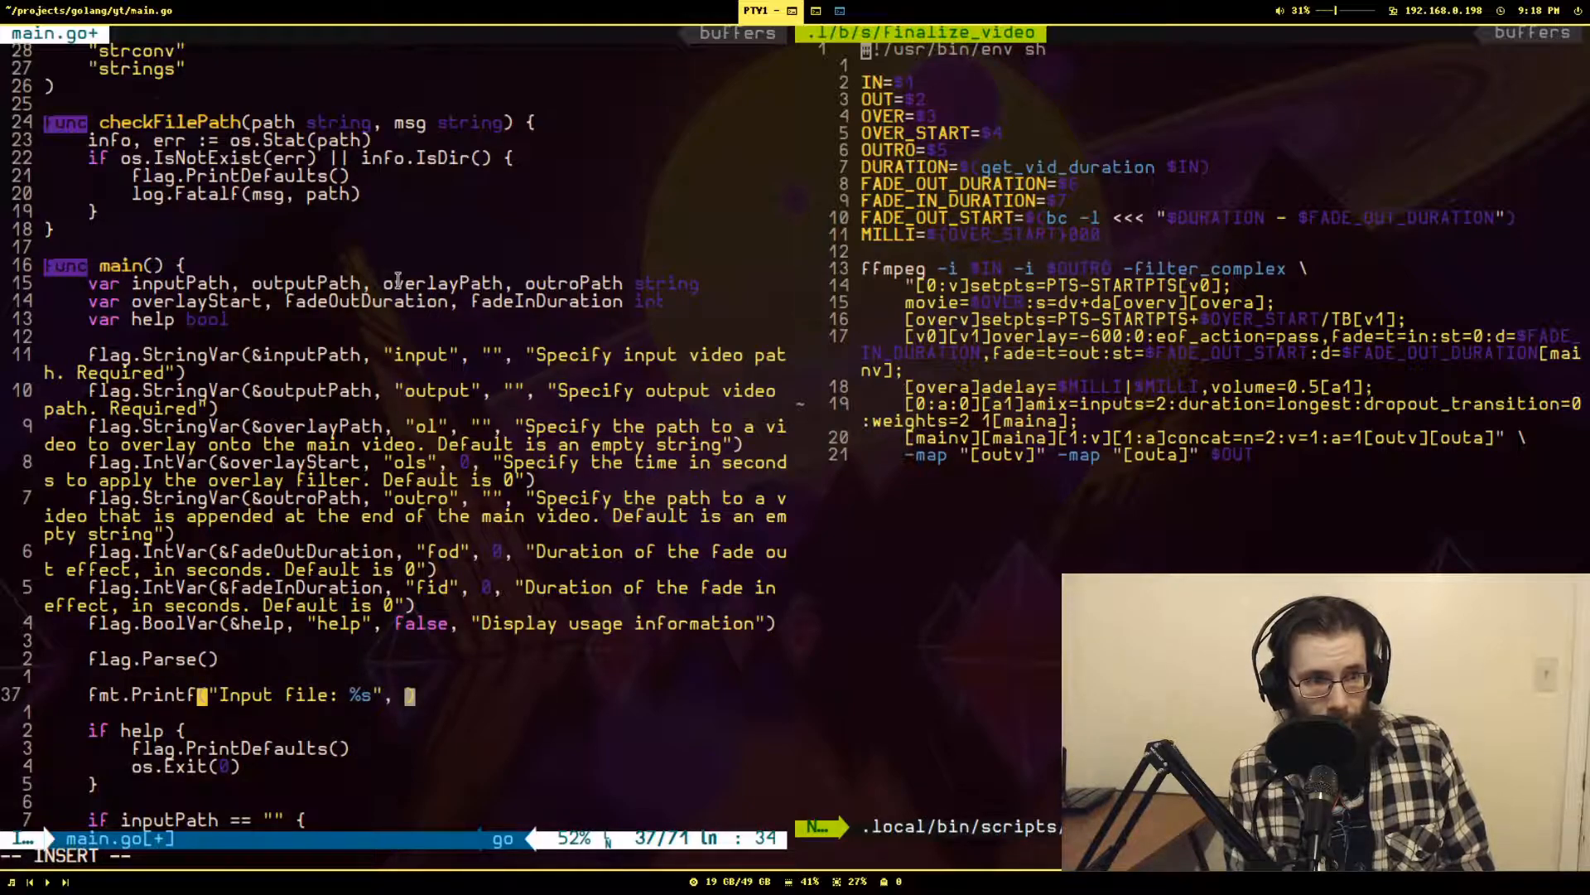
type("inputPath")
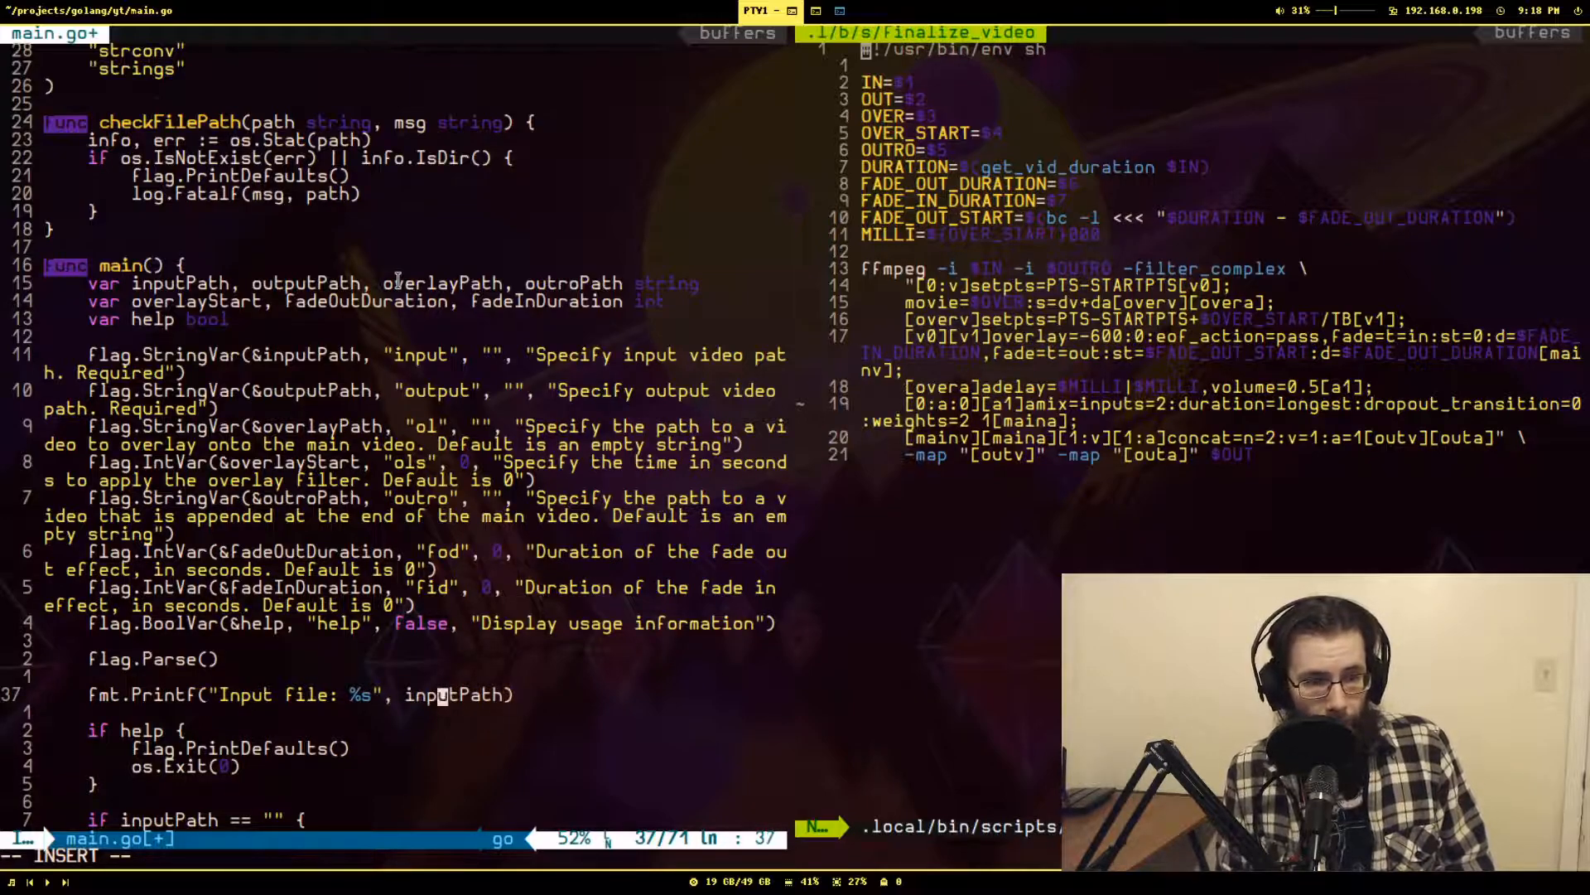
type("\\n")
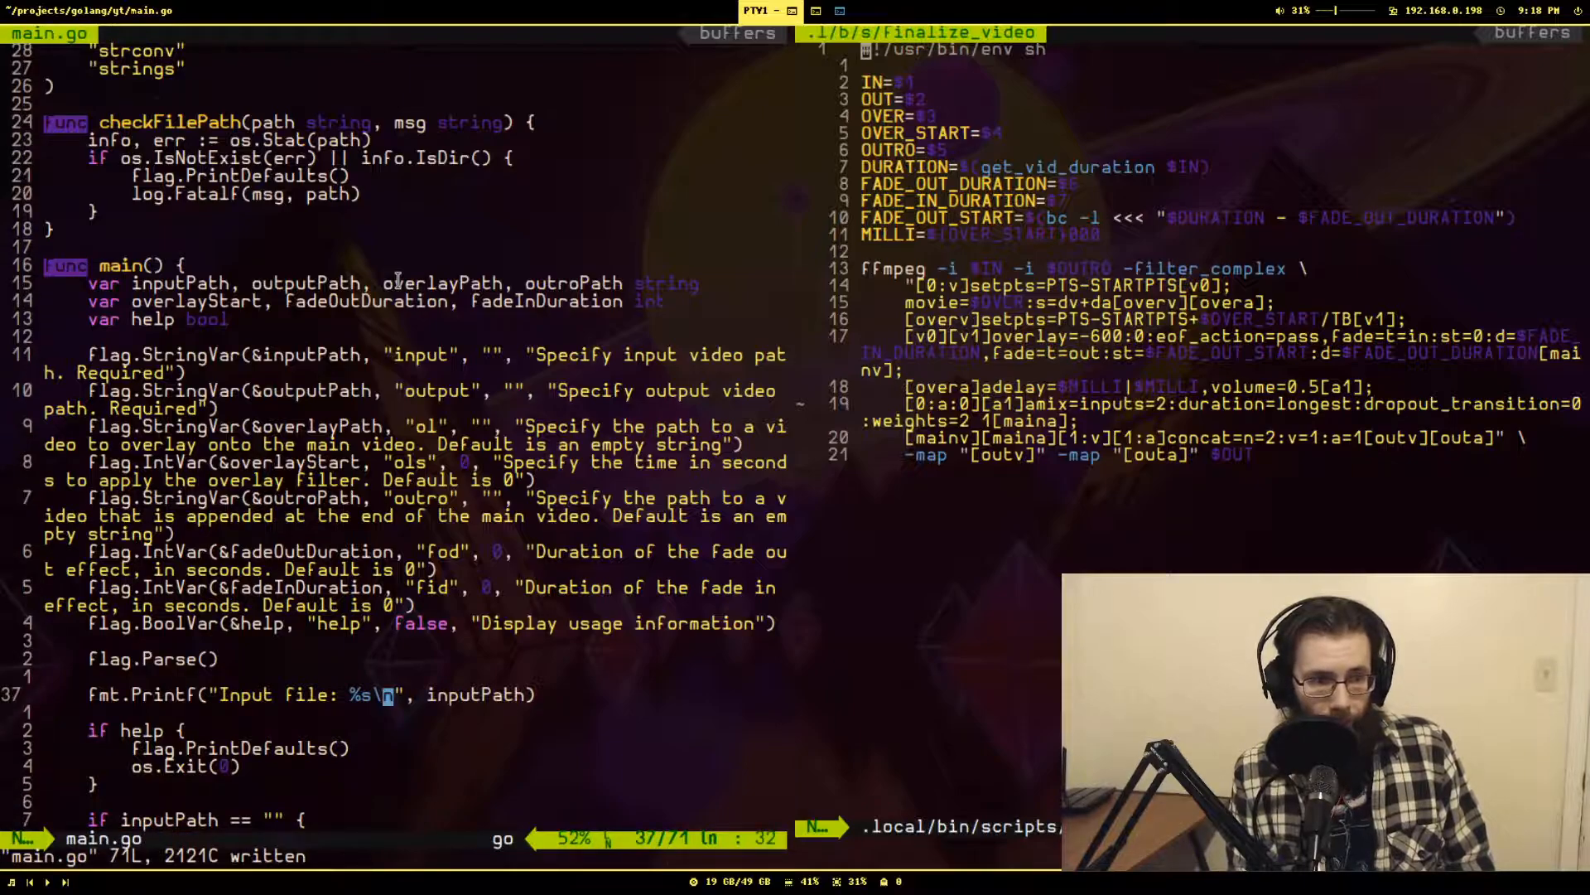
type("os.Exit(0")
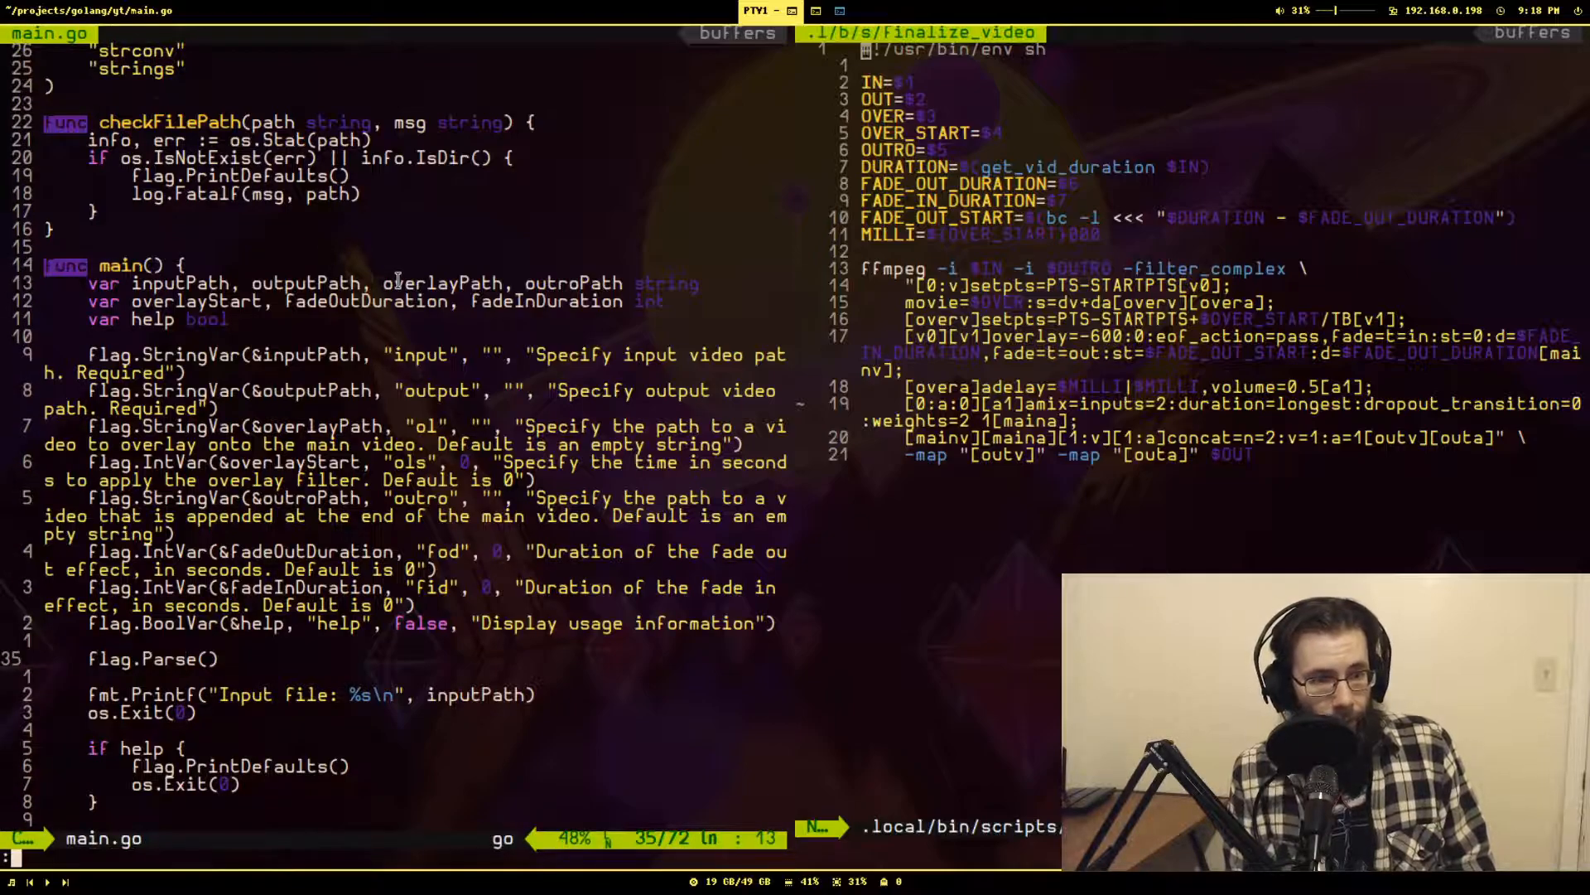
type(":GoRun % -input ~/storage/youtube/goat/how-i-create-youtube-vids/base.mkv")
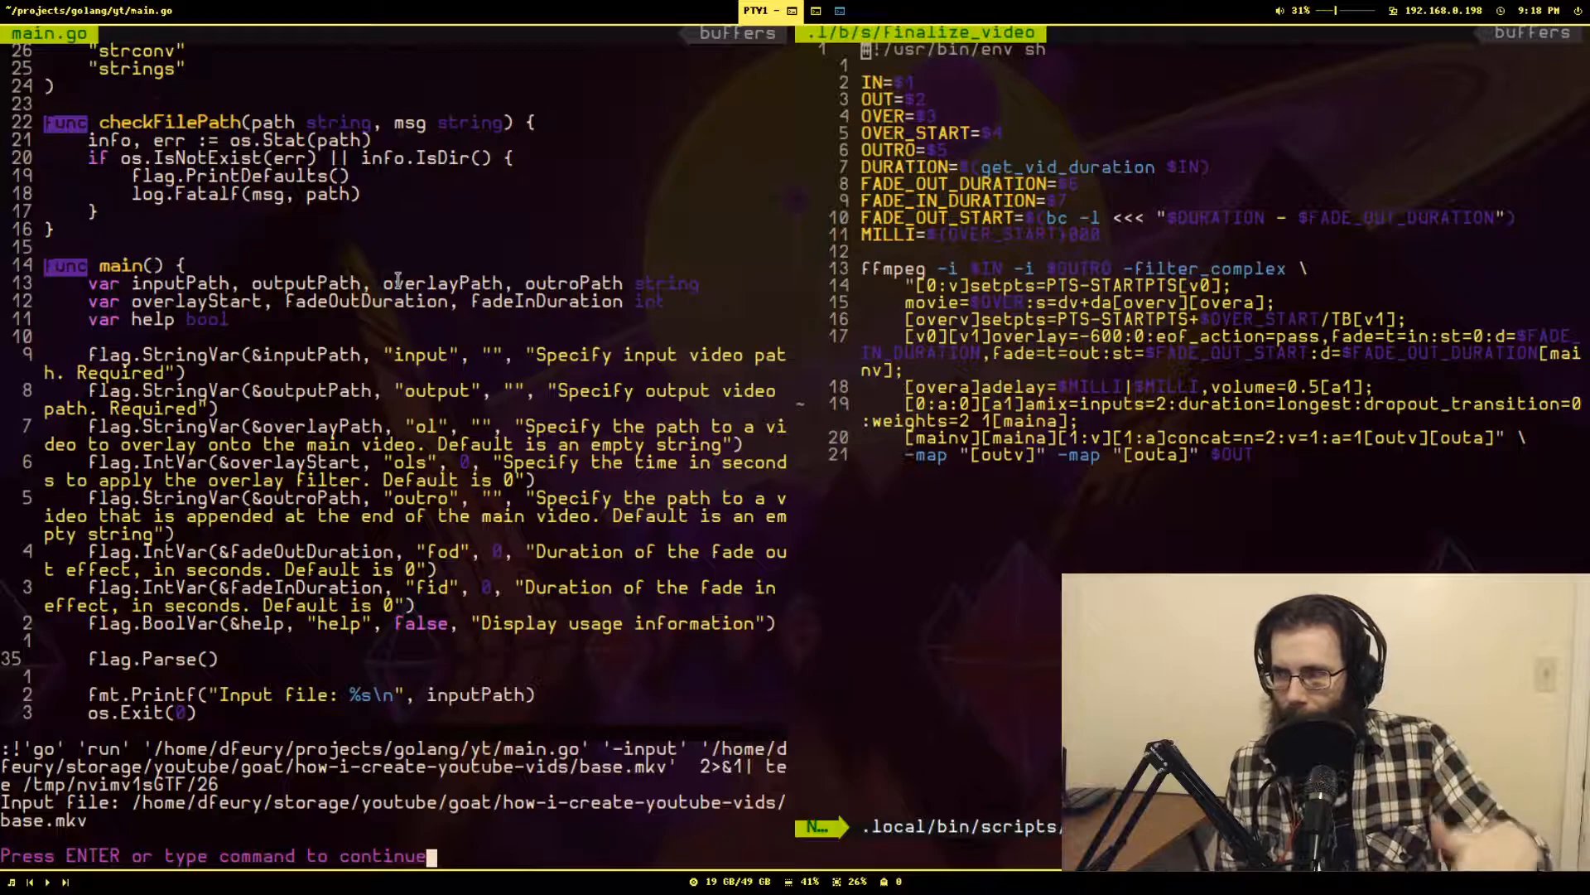
Dismiss the program output showing the base.mkv path and return to the code.
key("Enter")
type("GoRun % --input ~/storage/youtube/goat/how-i-create-youtube-vids/base.mkv")
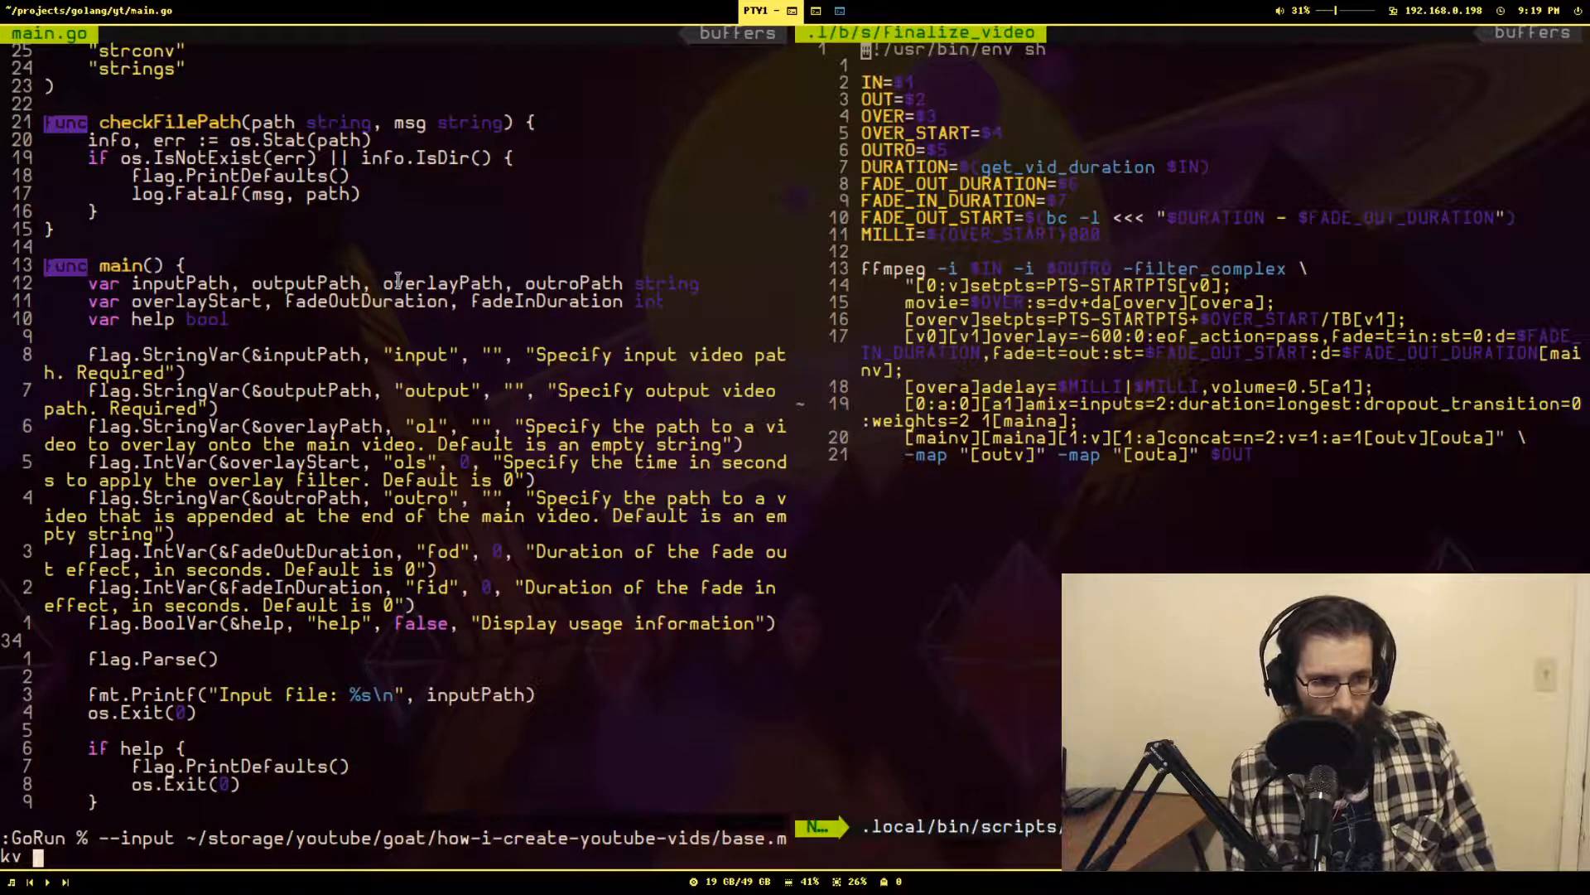
Append --help to the GoRun command for main.go with the base.mkv input.
type("--help")
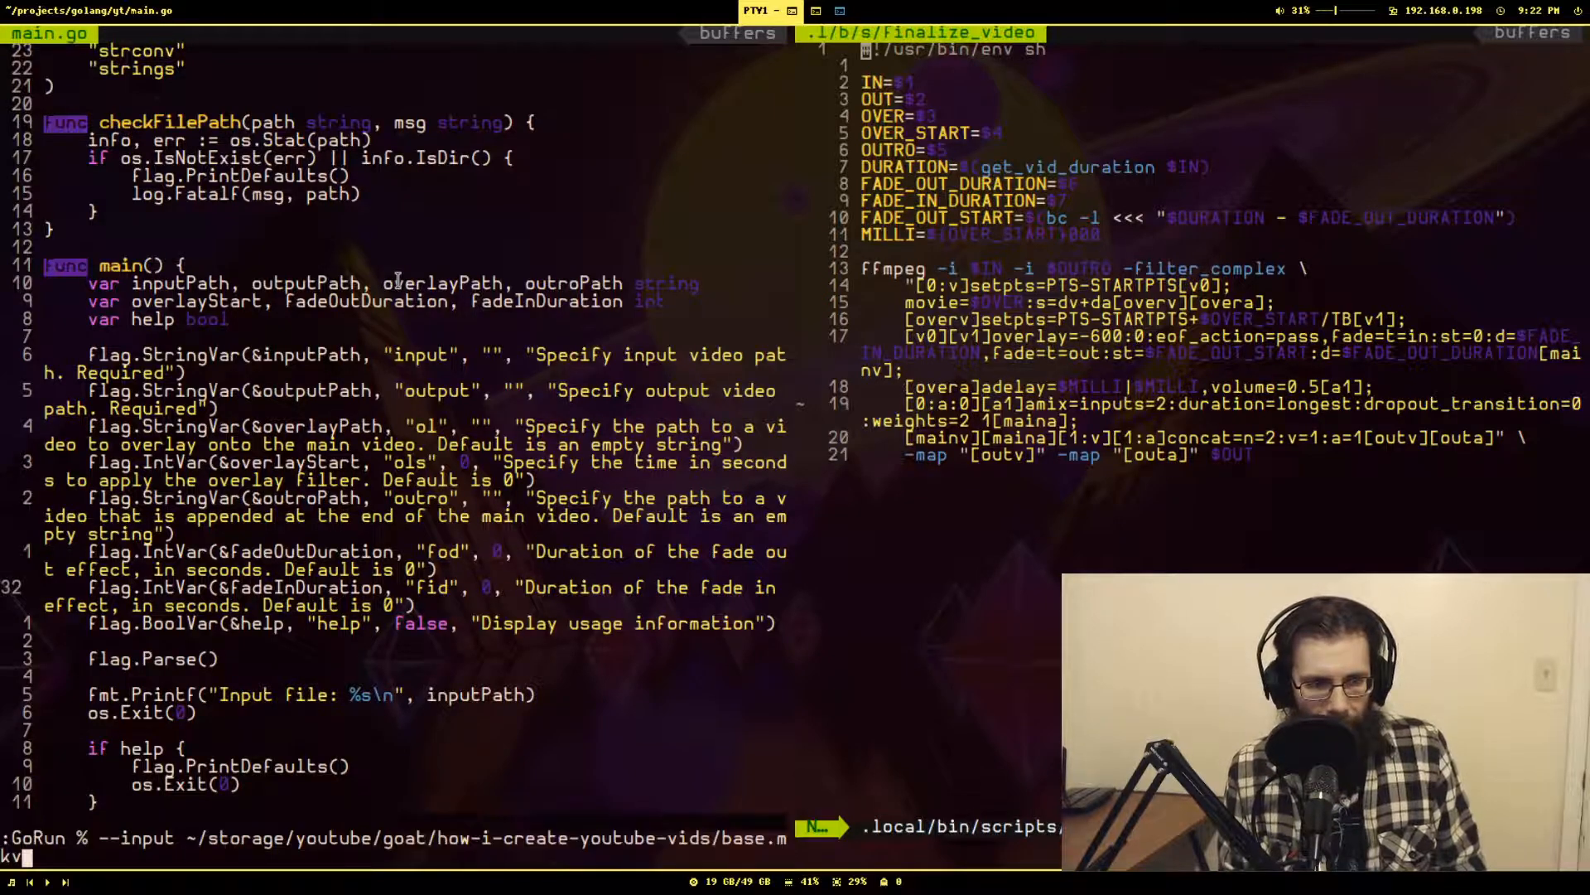
type("--")
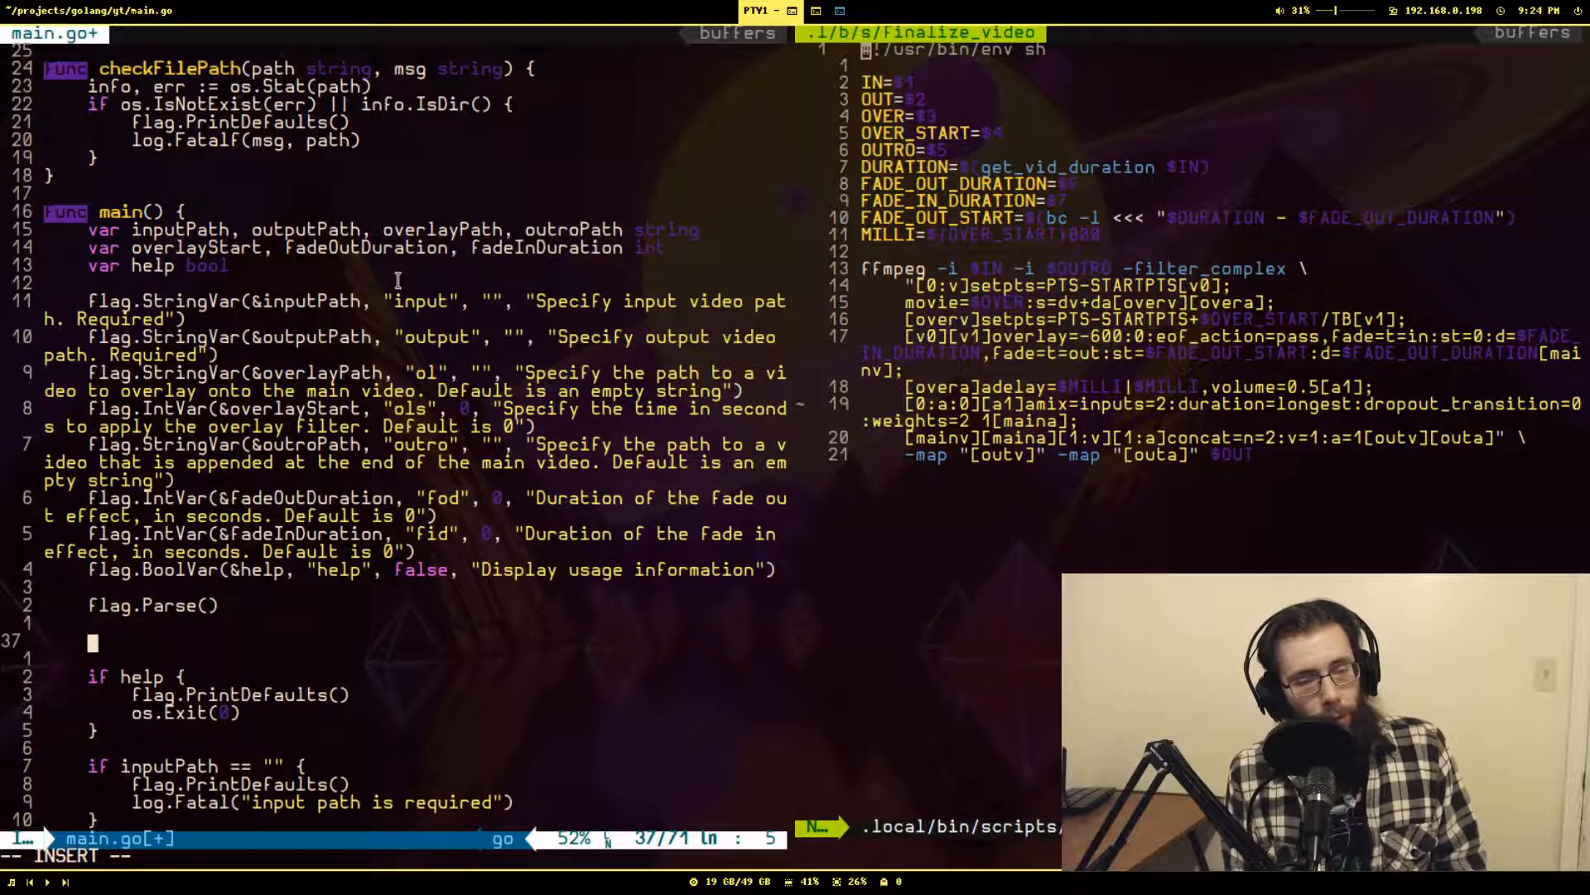
Begin a flag.Usage func override that prints "This is my neat program".
type("flag.")
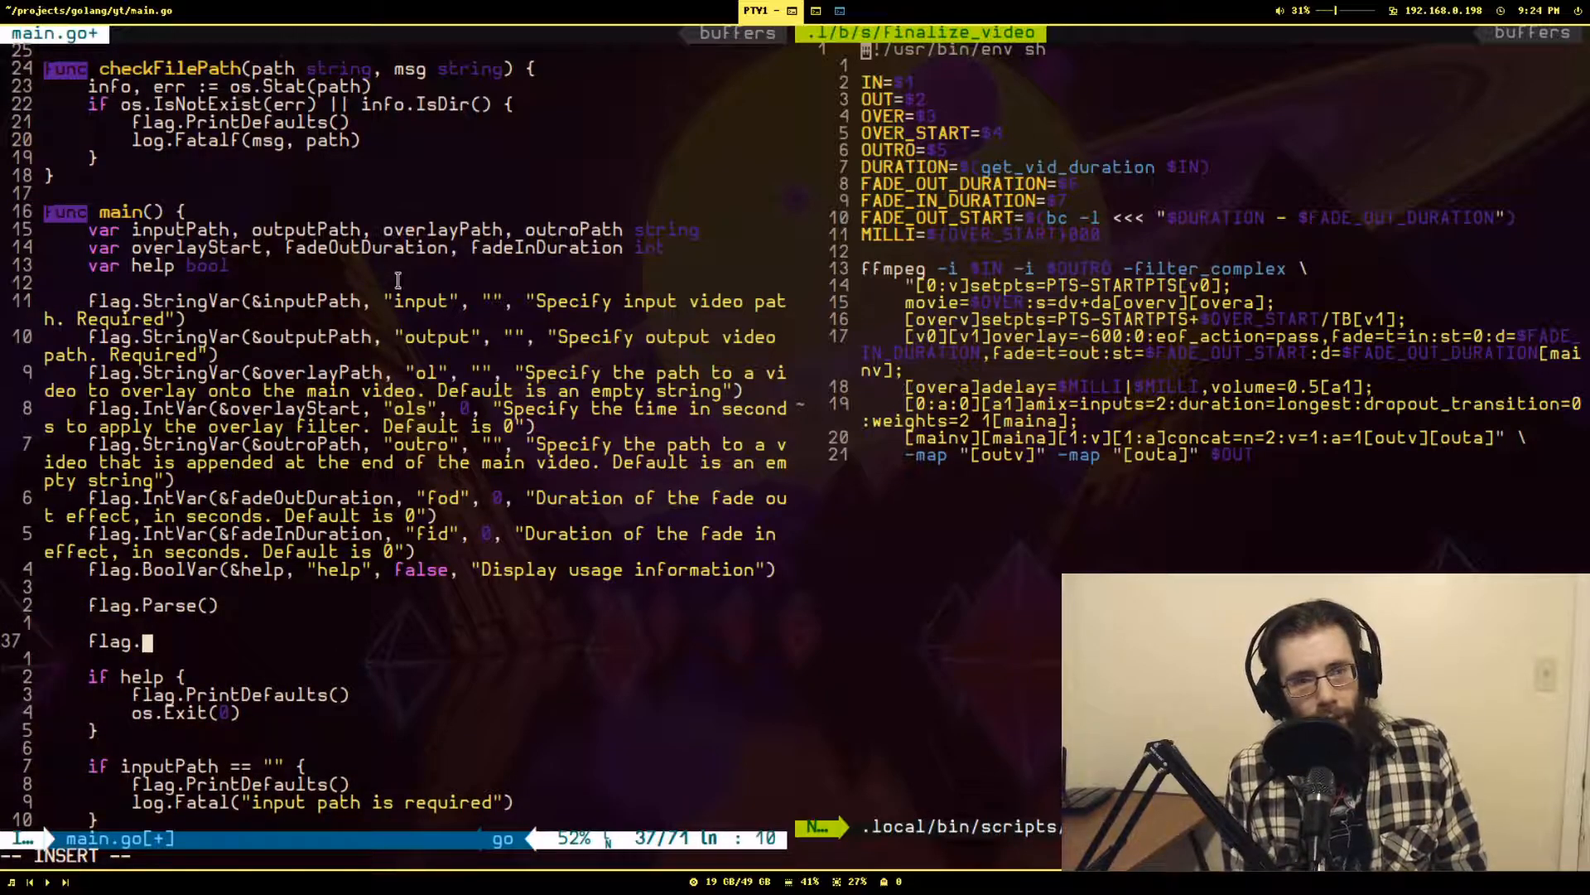
type("Usage =")
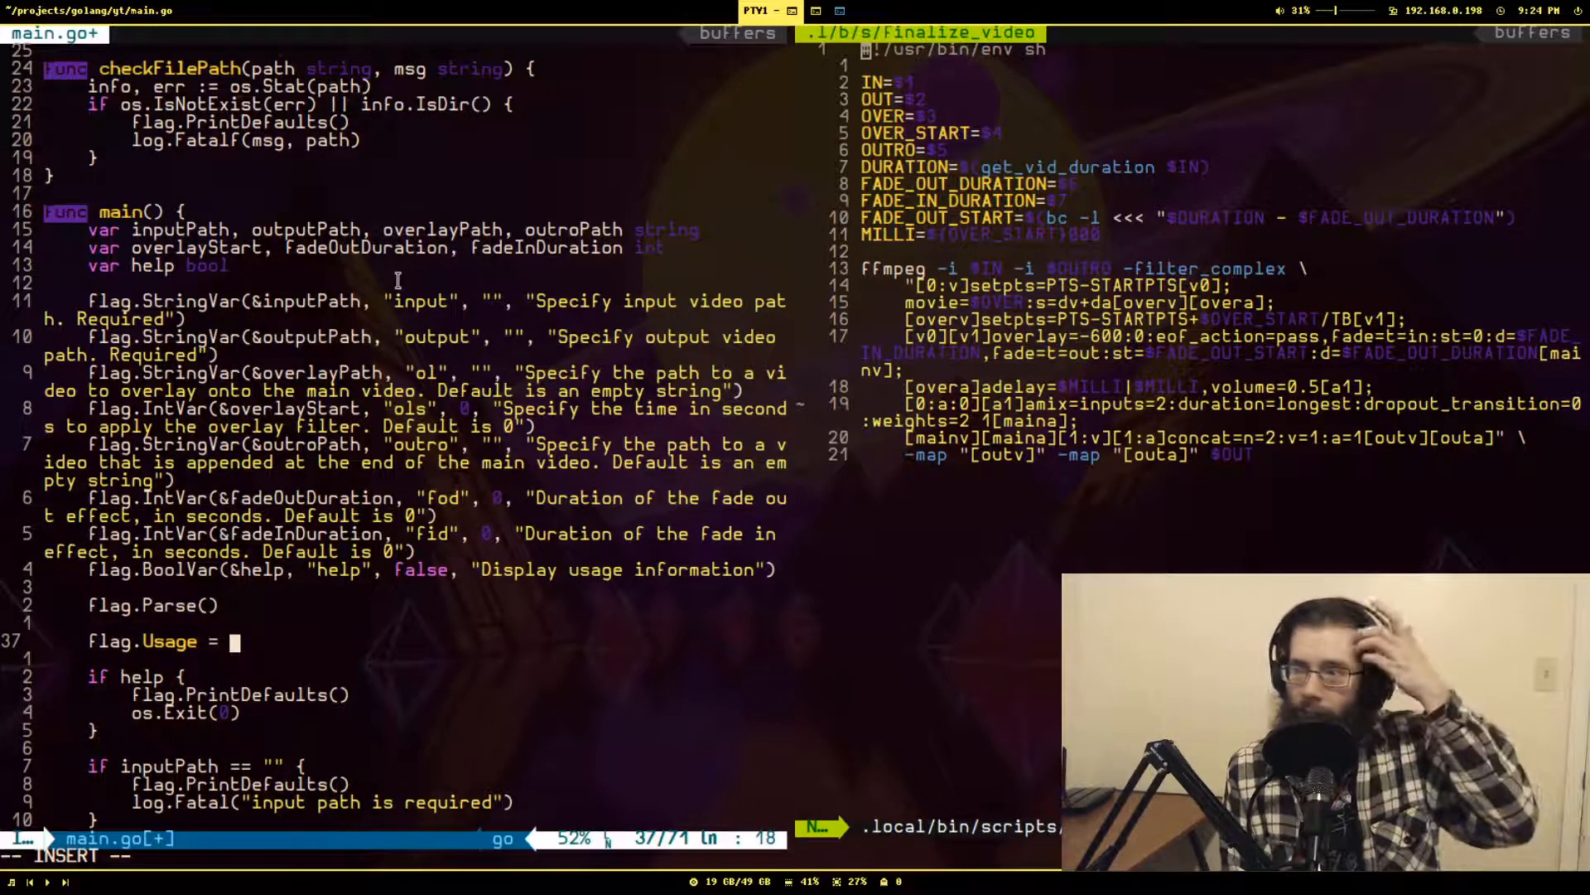
type("func() {")
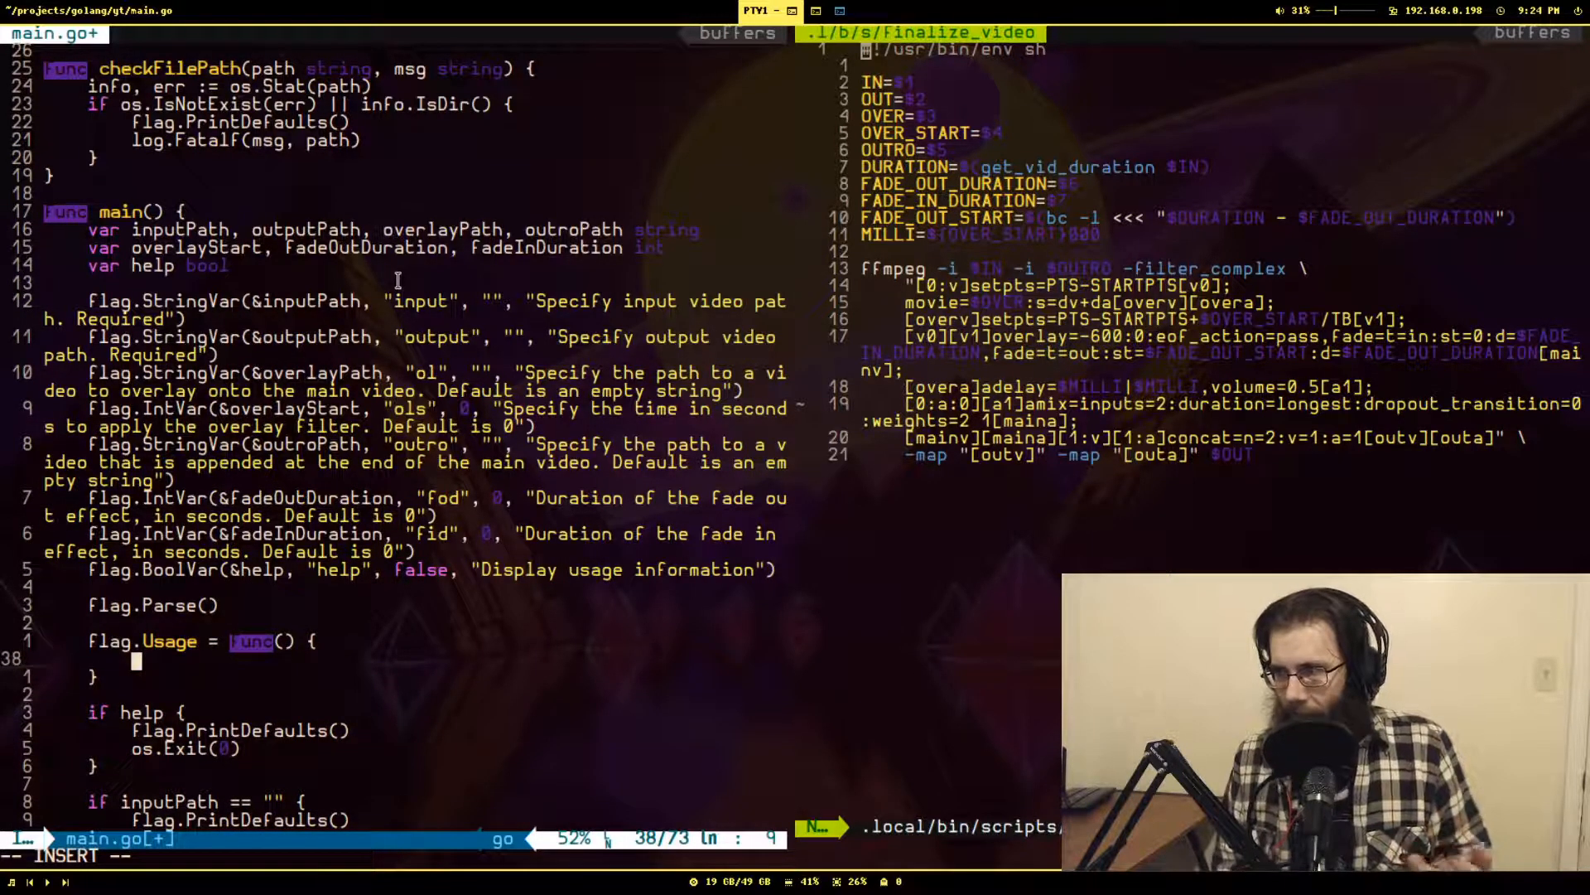
type("fmt")
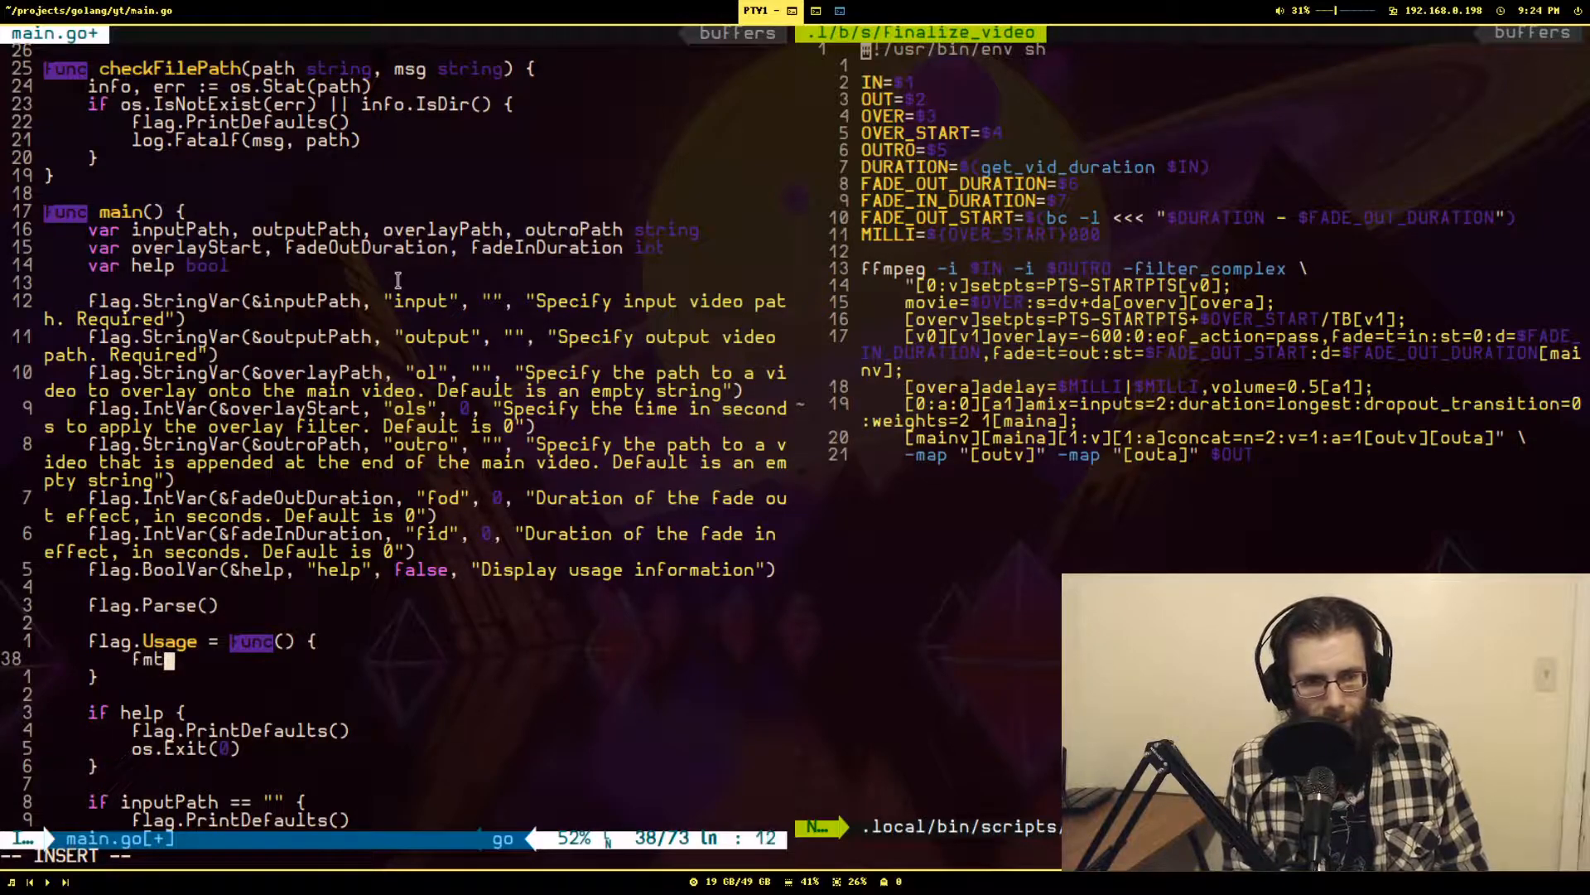
type("Println(\"Th")
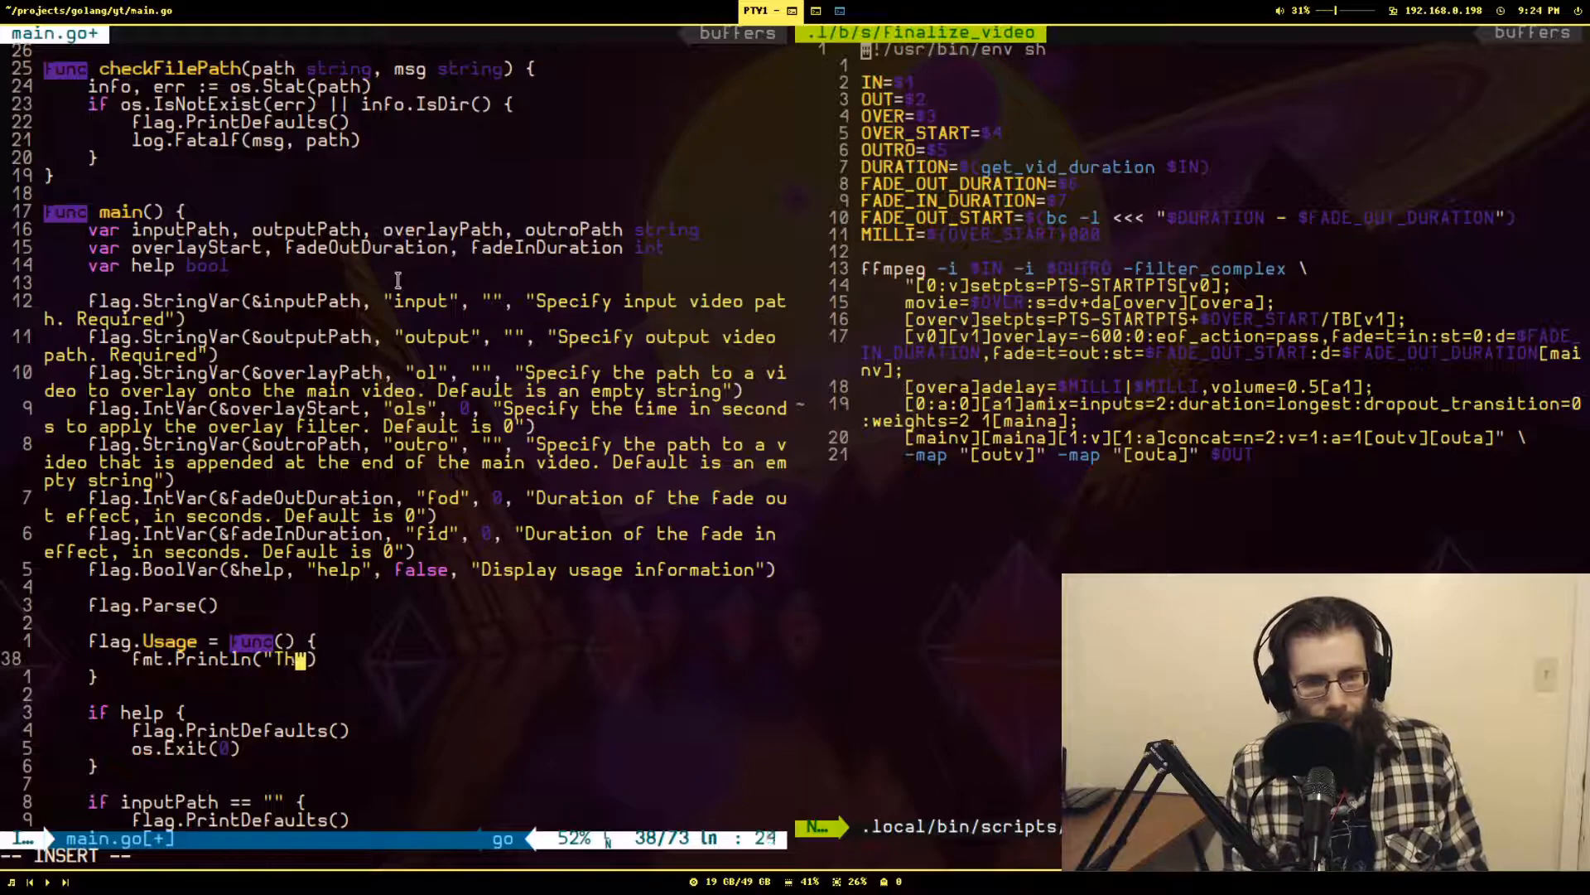
type("is is my neat program")
type("fmt.")
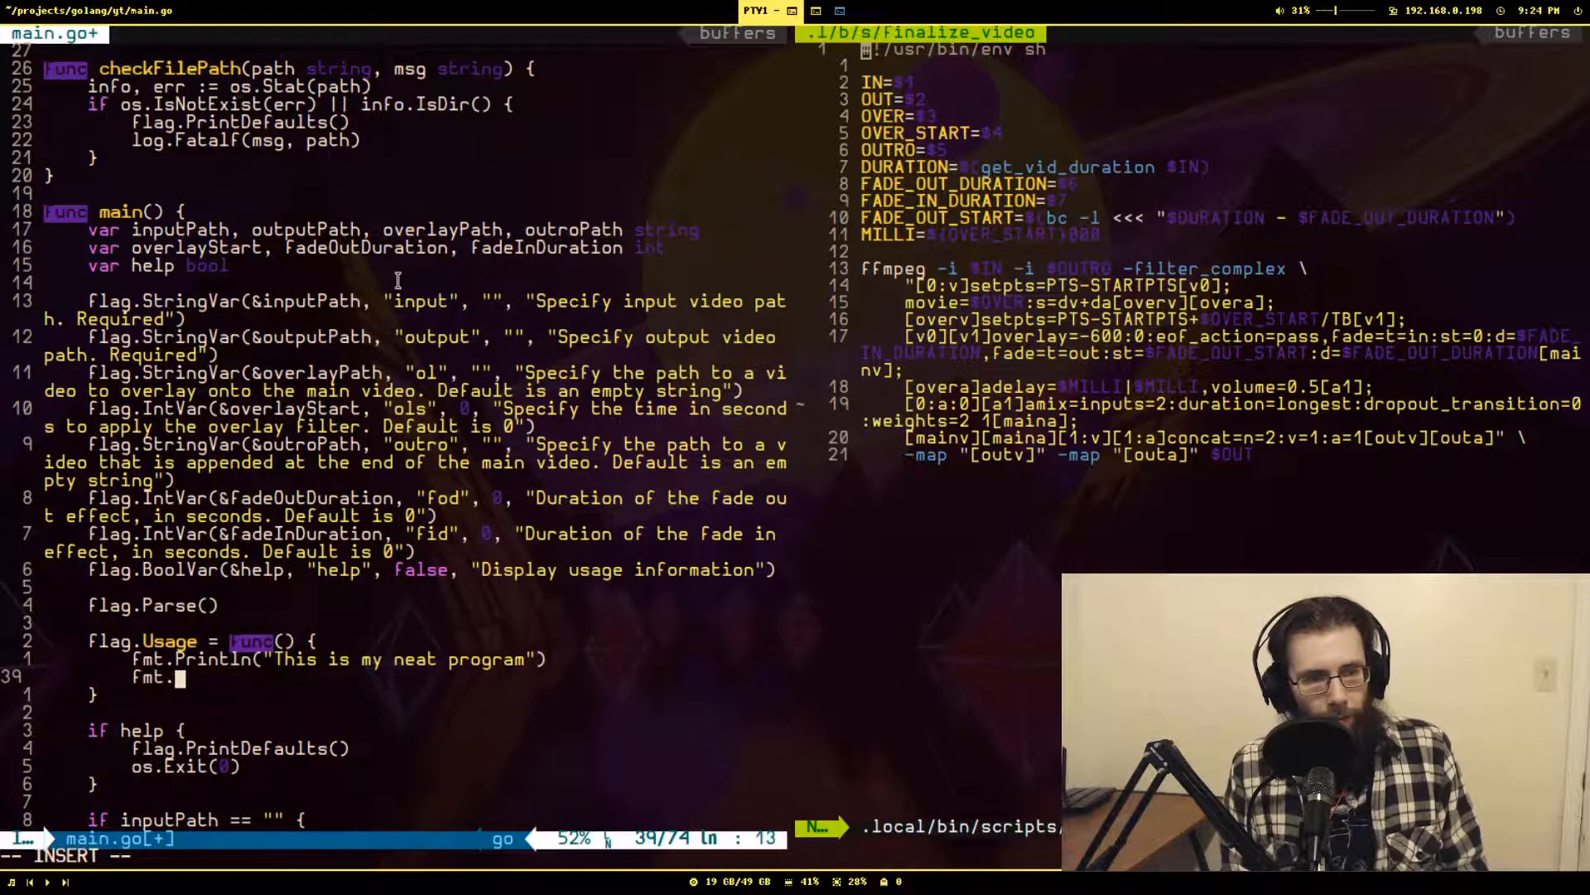
Add a "Here is some usage information" Println, leave insert mode, and run with base.mkv and --help.
type("Println(\"")
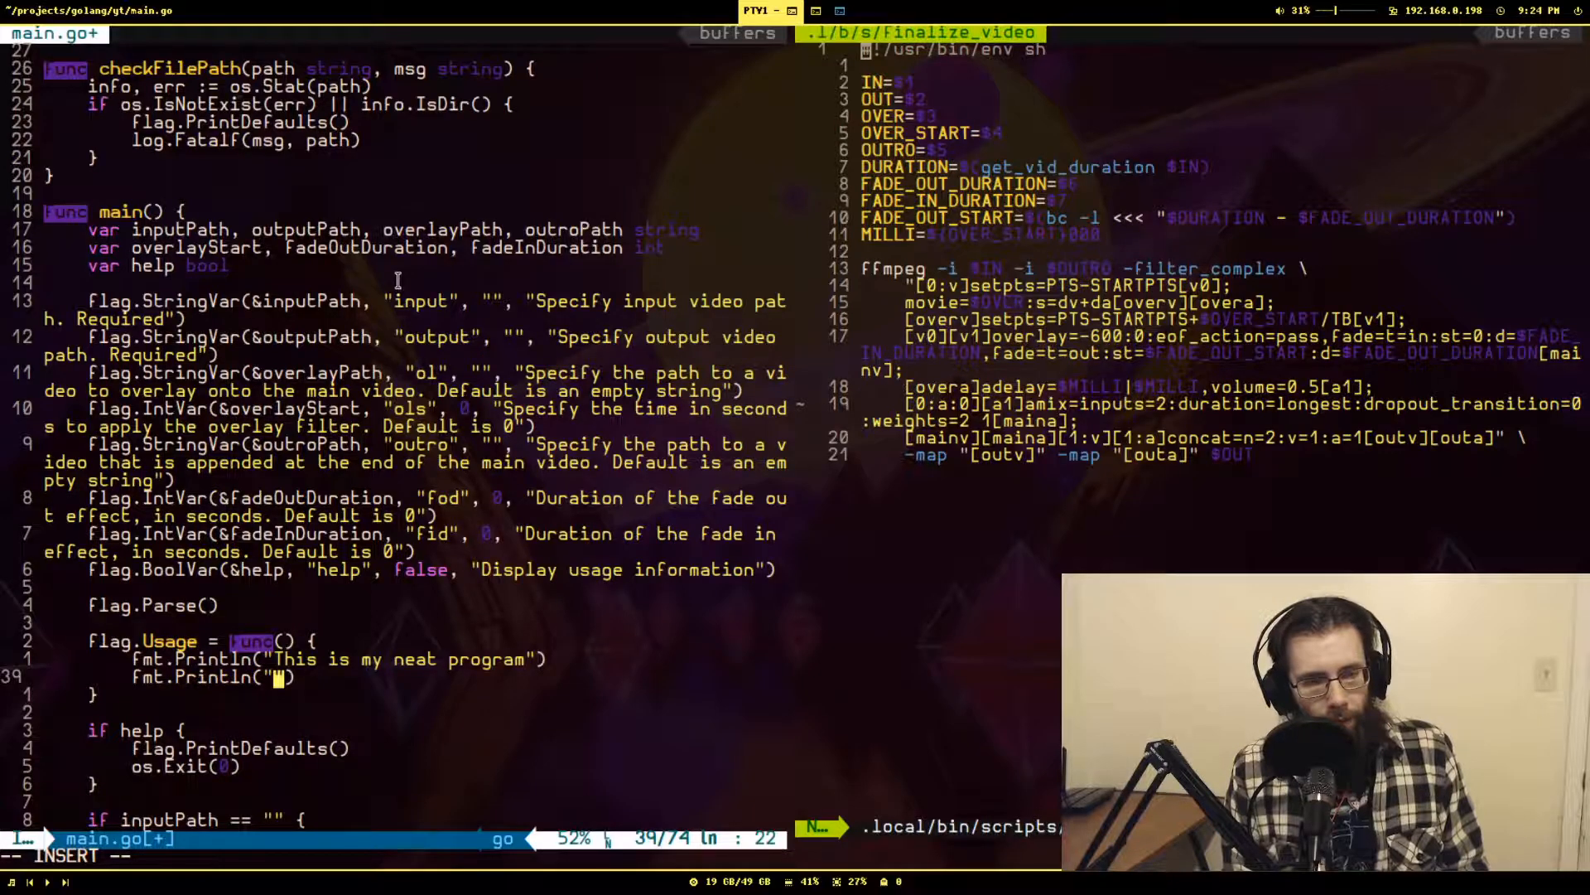
type("Here is som")
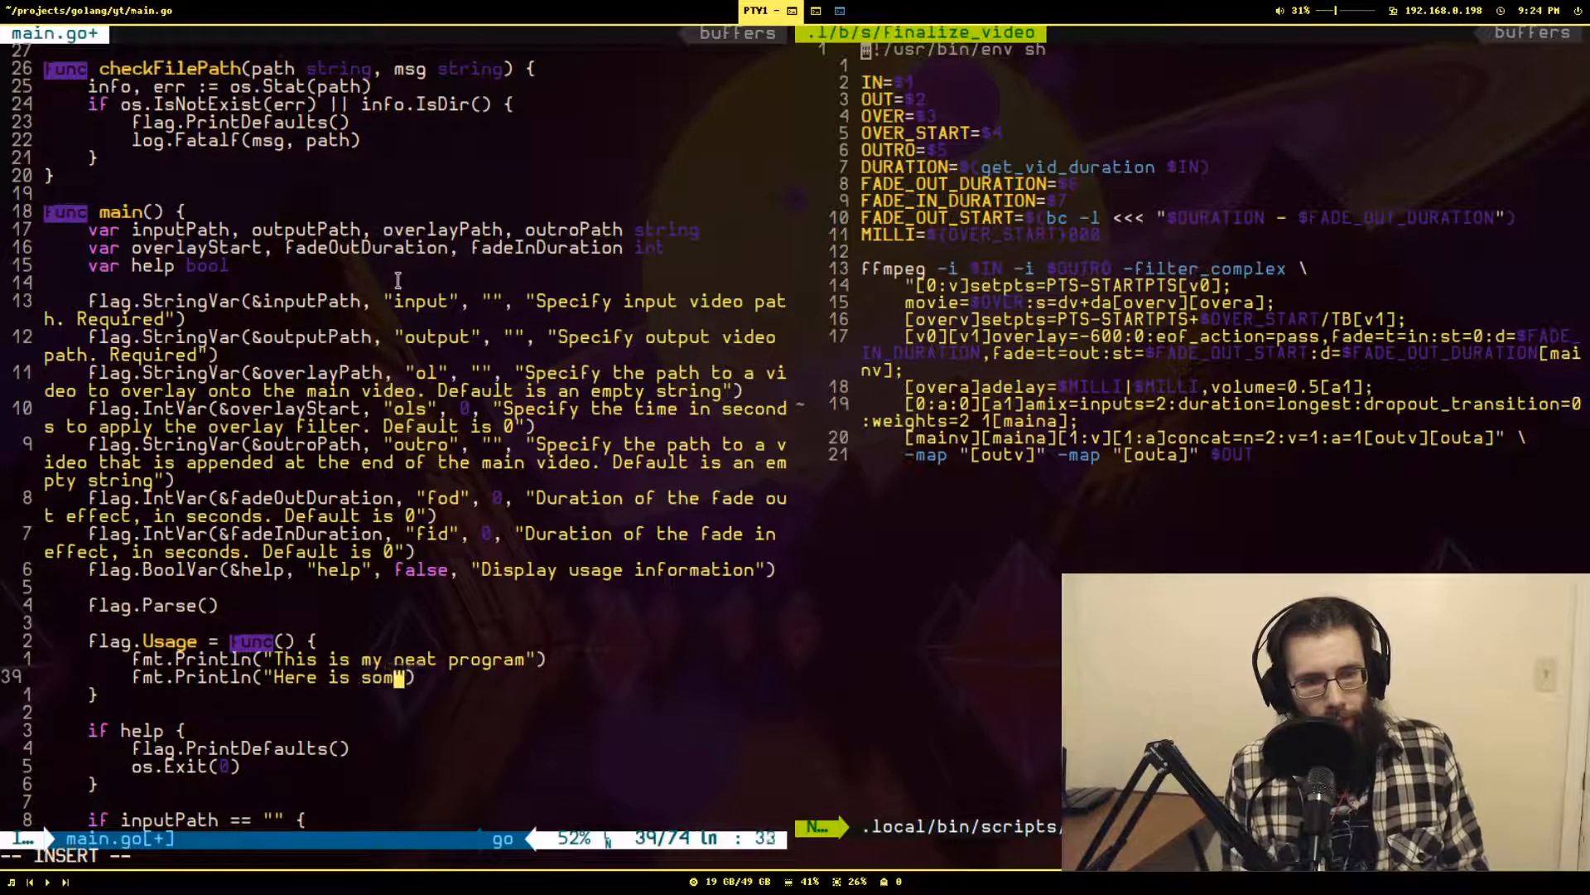
type("usage information")
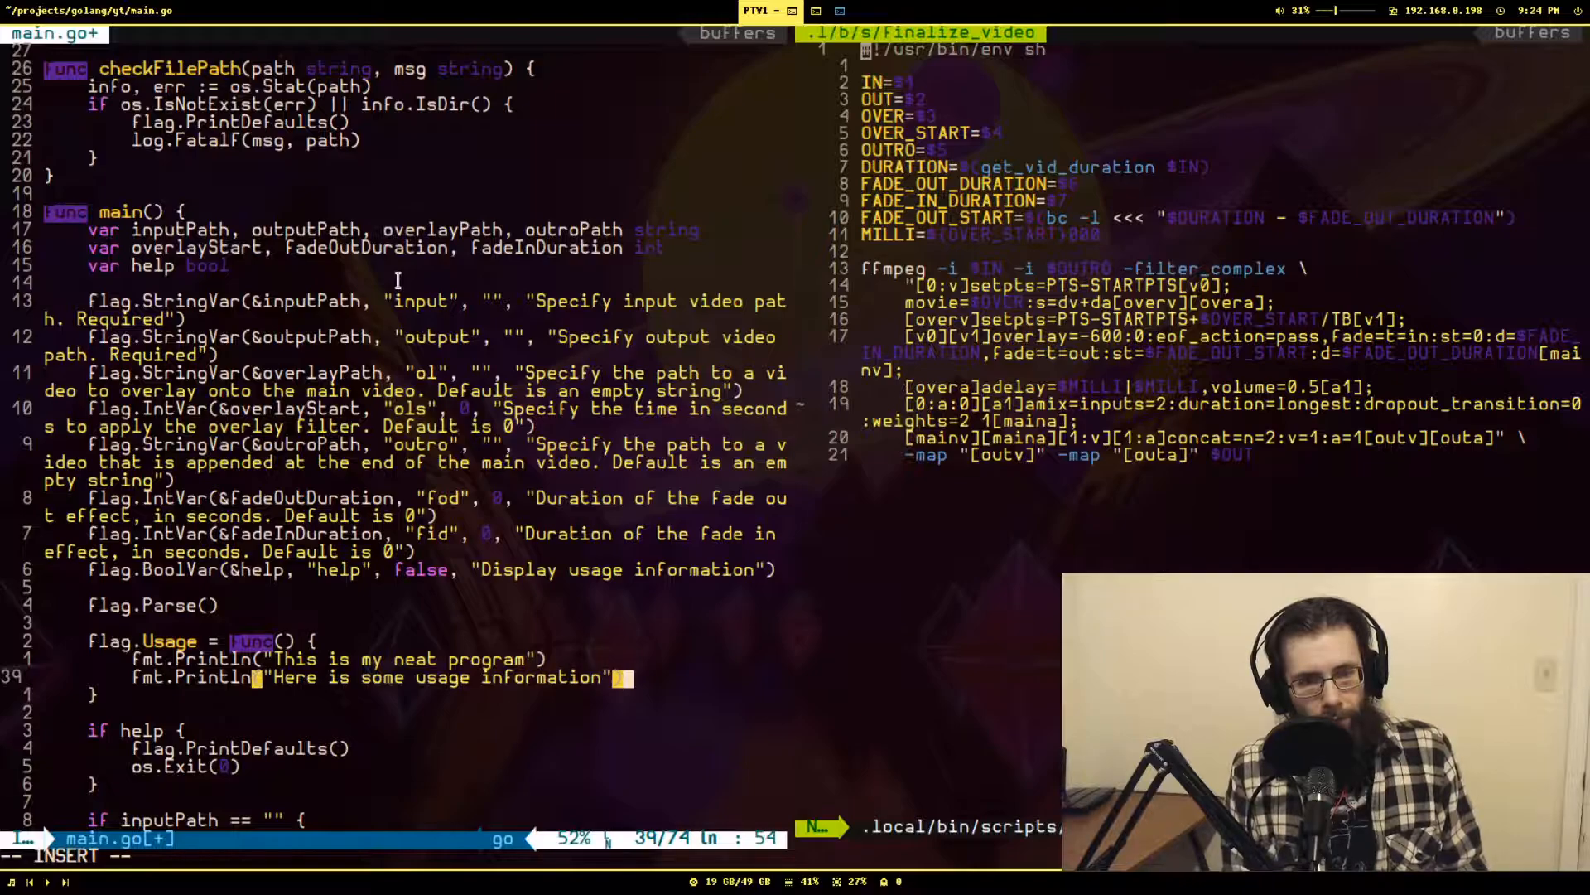
key("Escape")
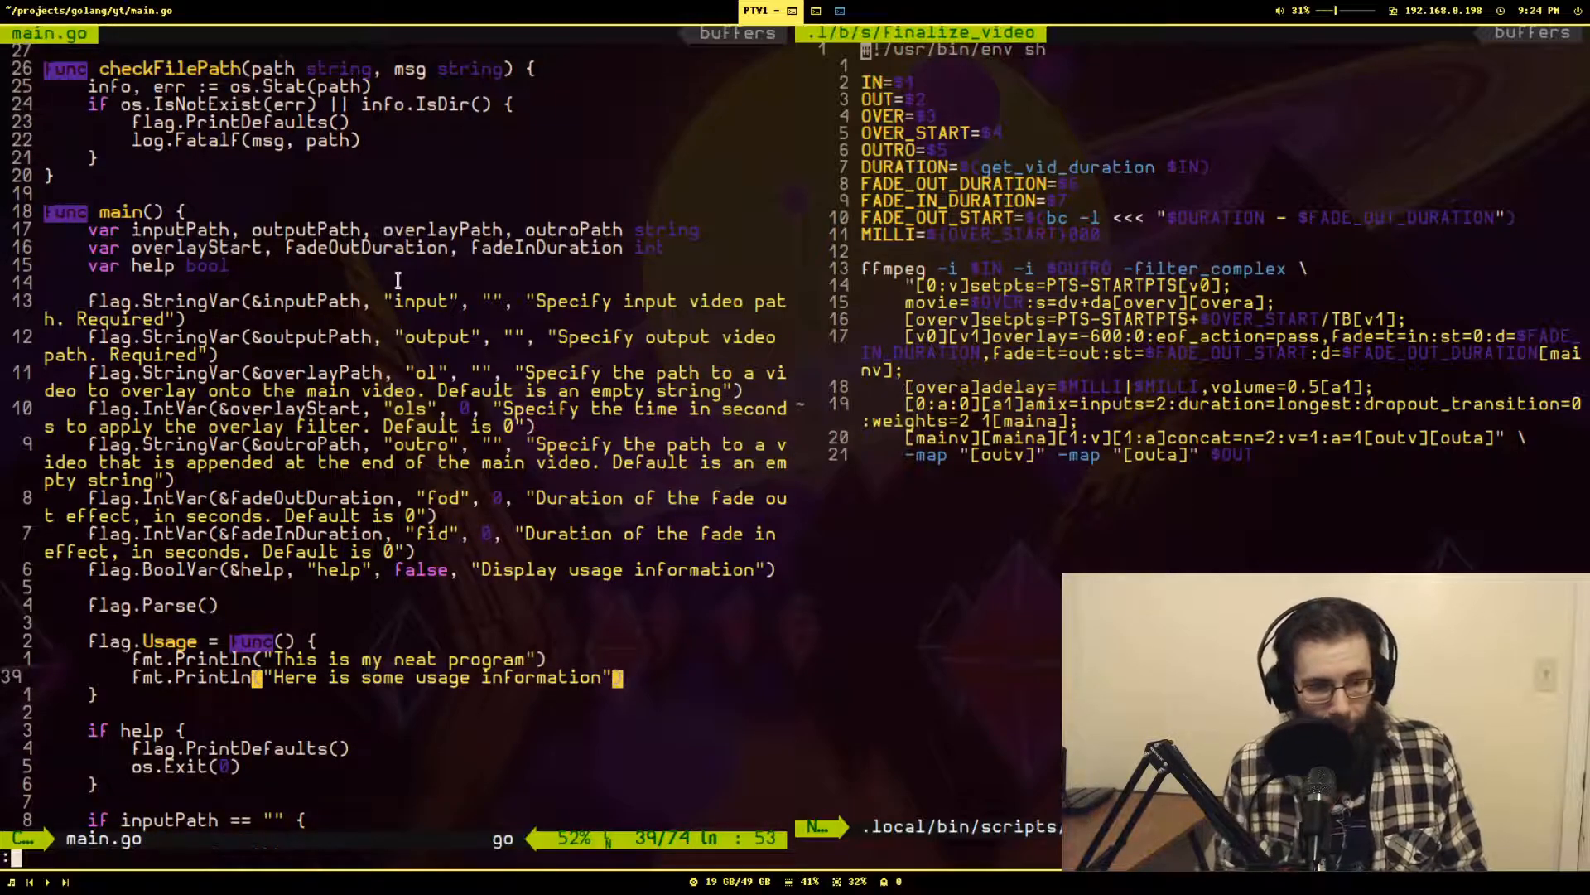
type(":GoRun % --input ~/storage/youtube/goat/how-i-create-youtube-vids/base.mkv --help")
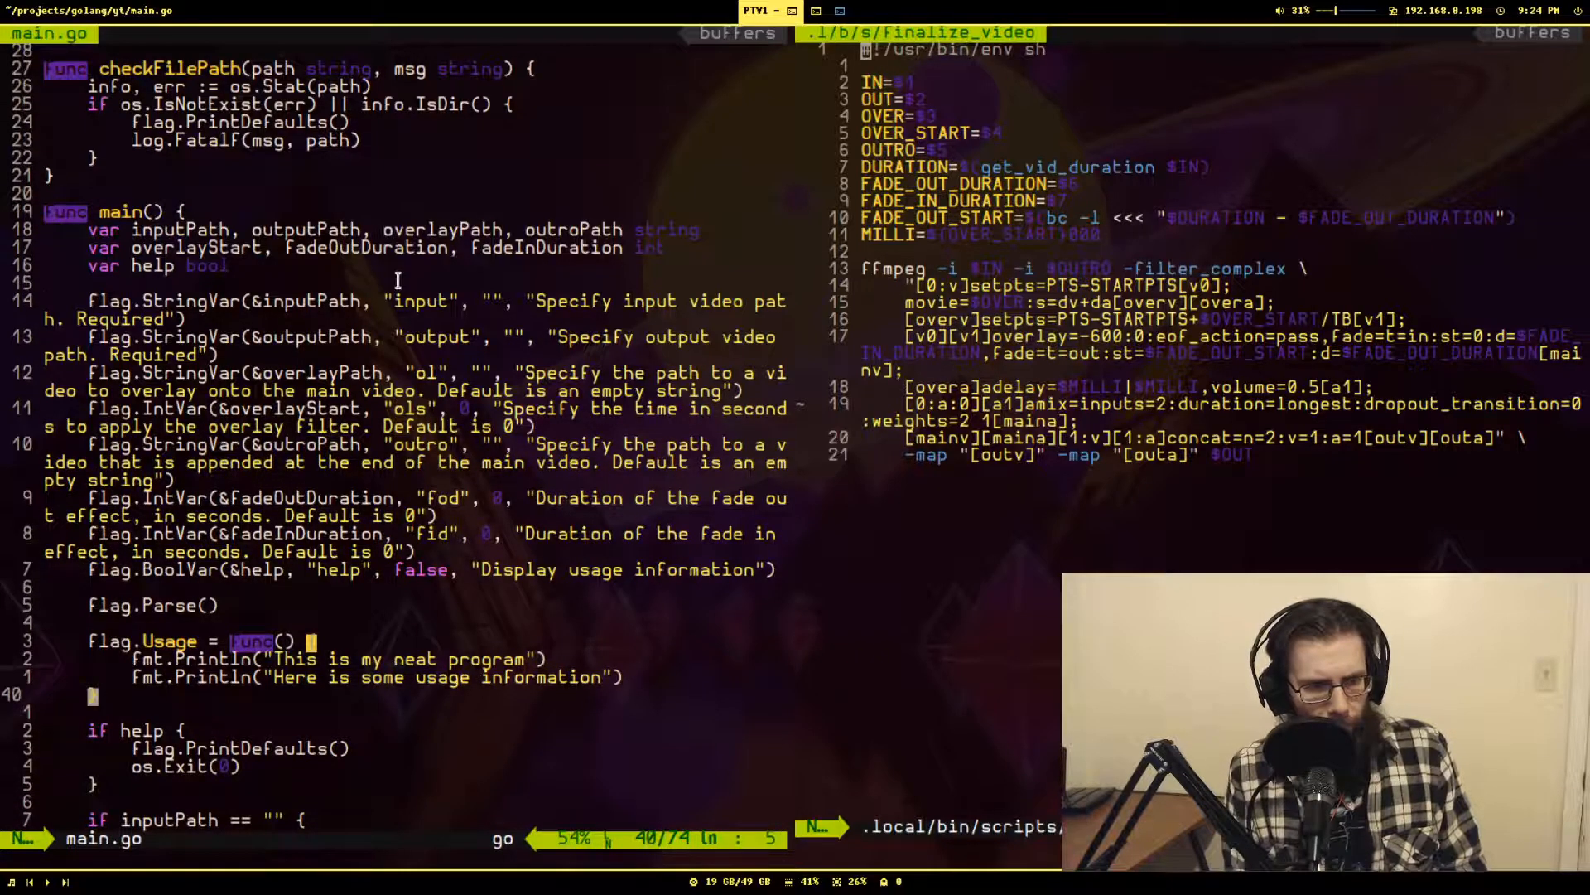
Select the flag.Usage override for removal and move to the help flag declaration.
key("V")
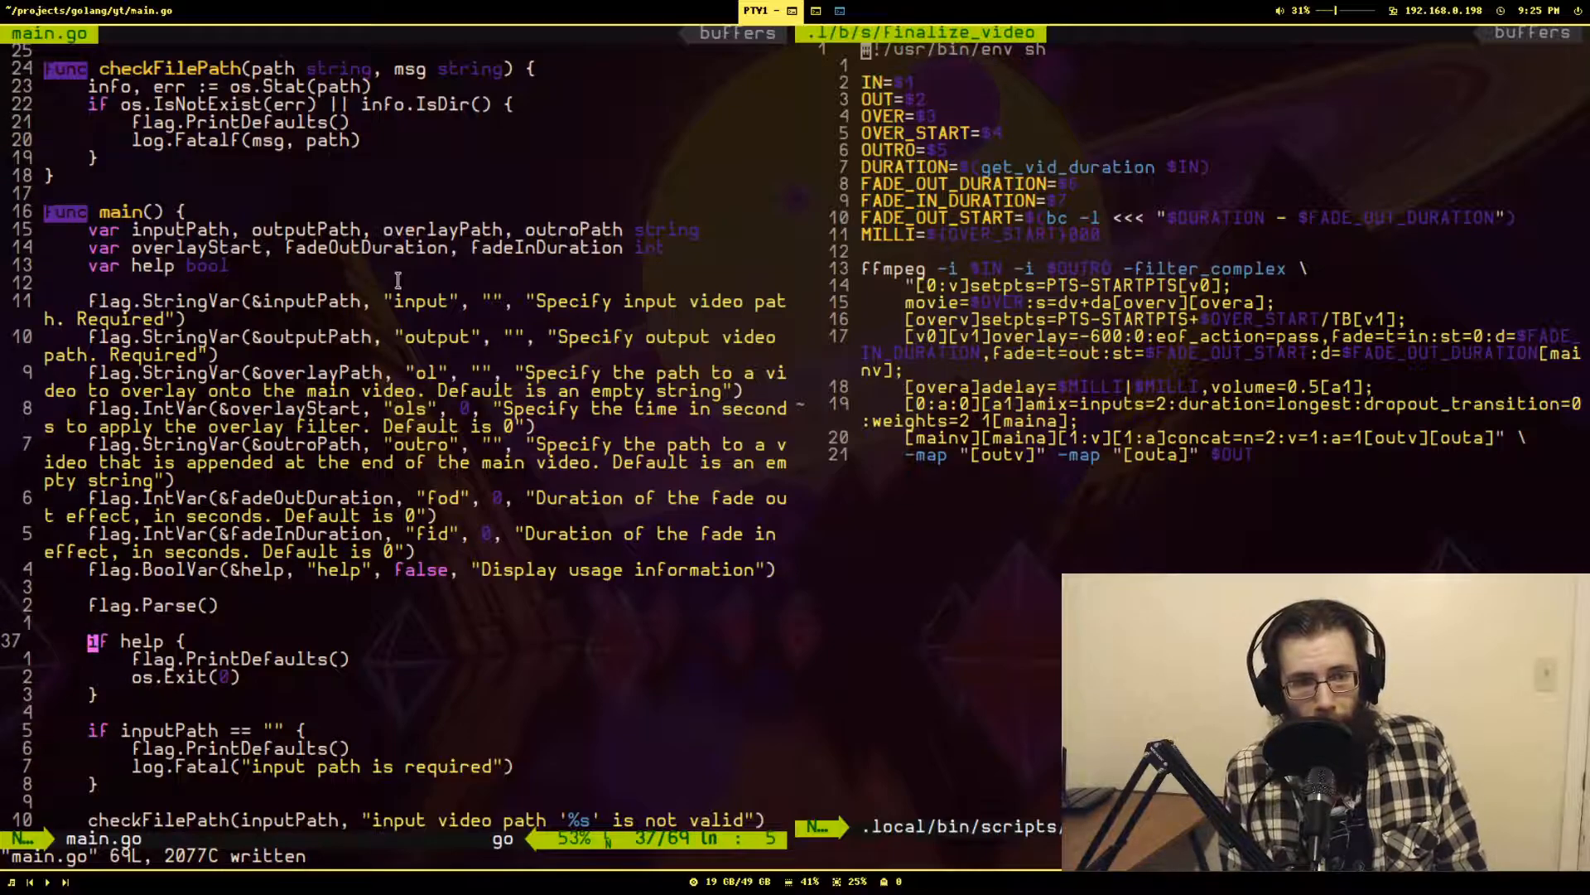
left_click(91, 569)
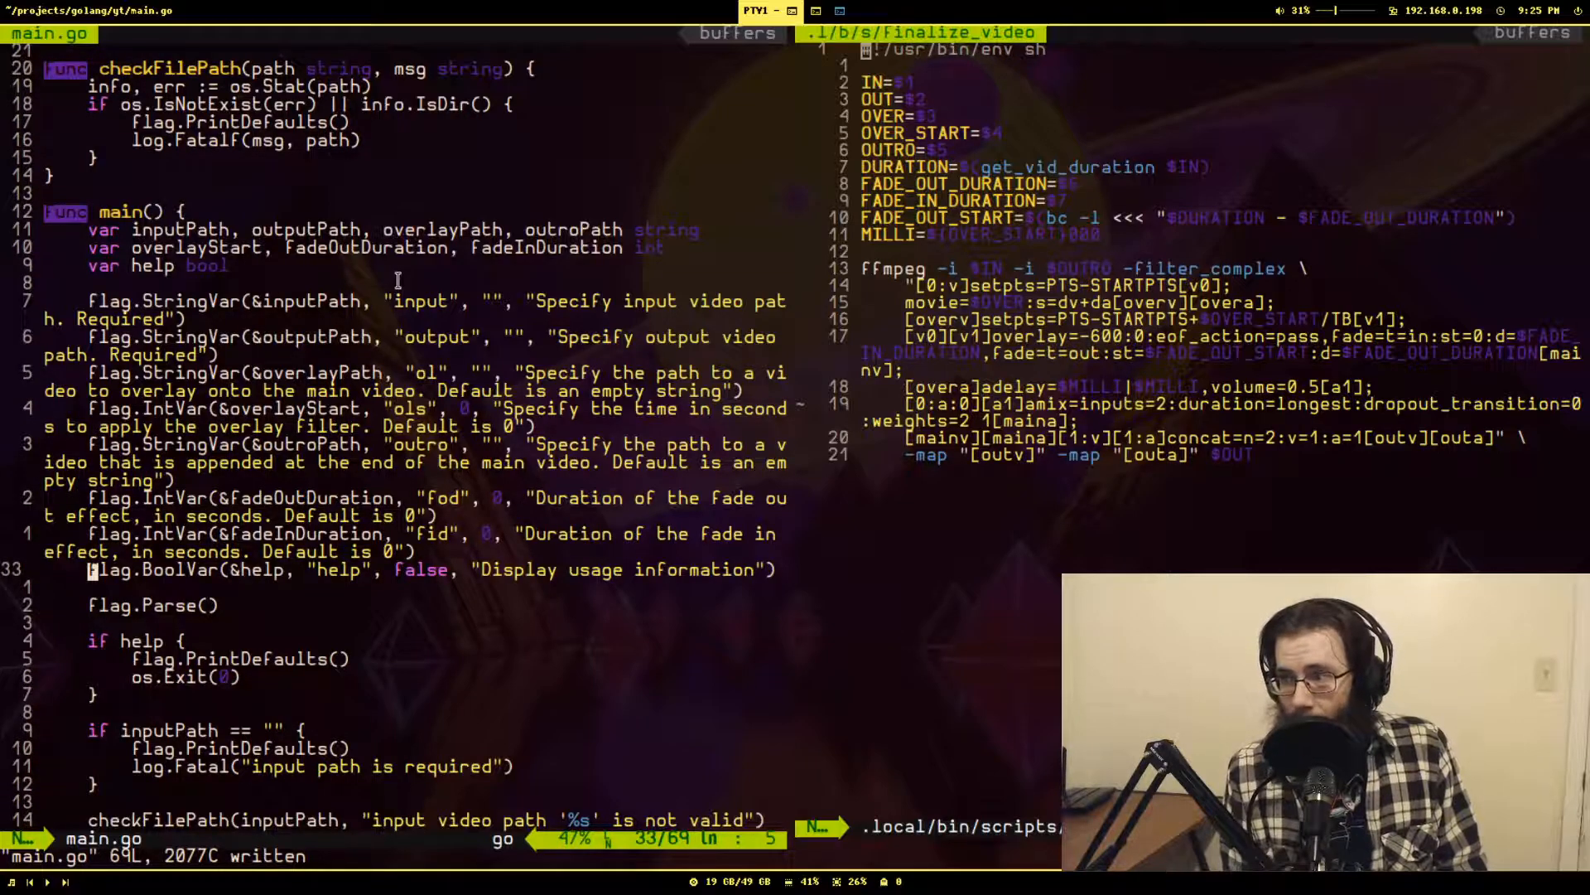